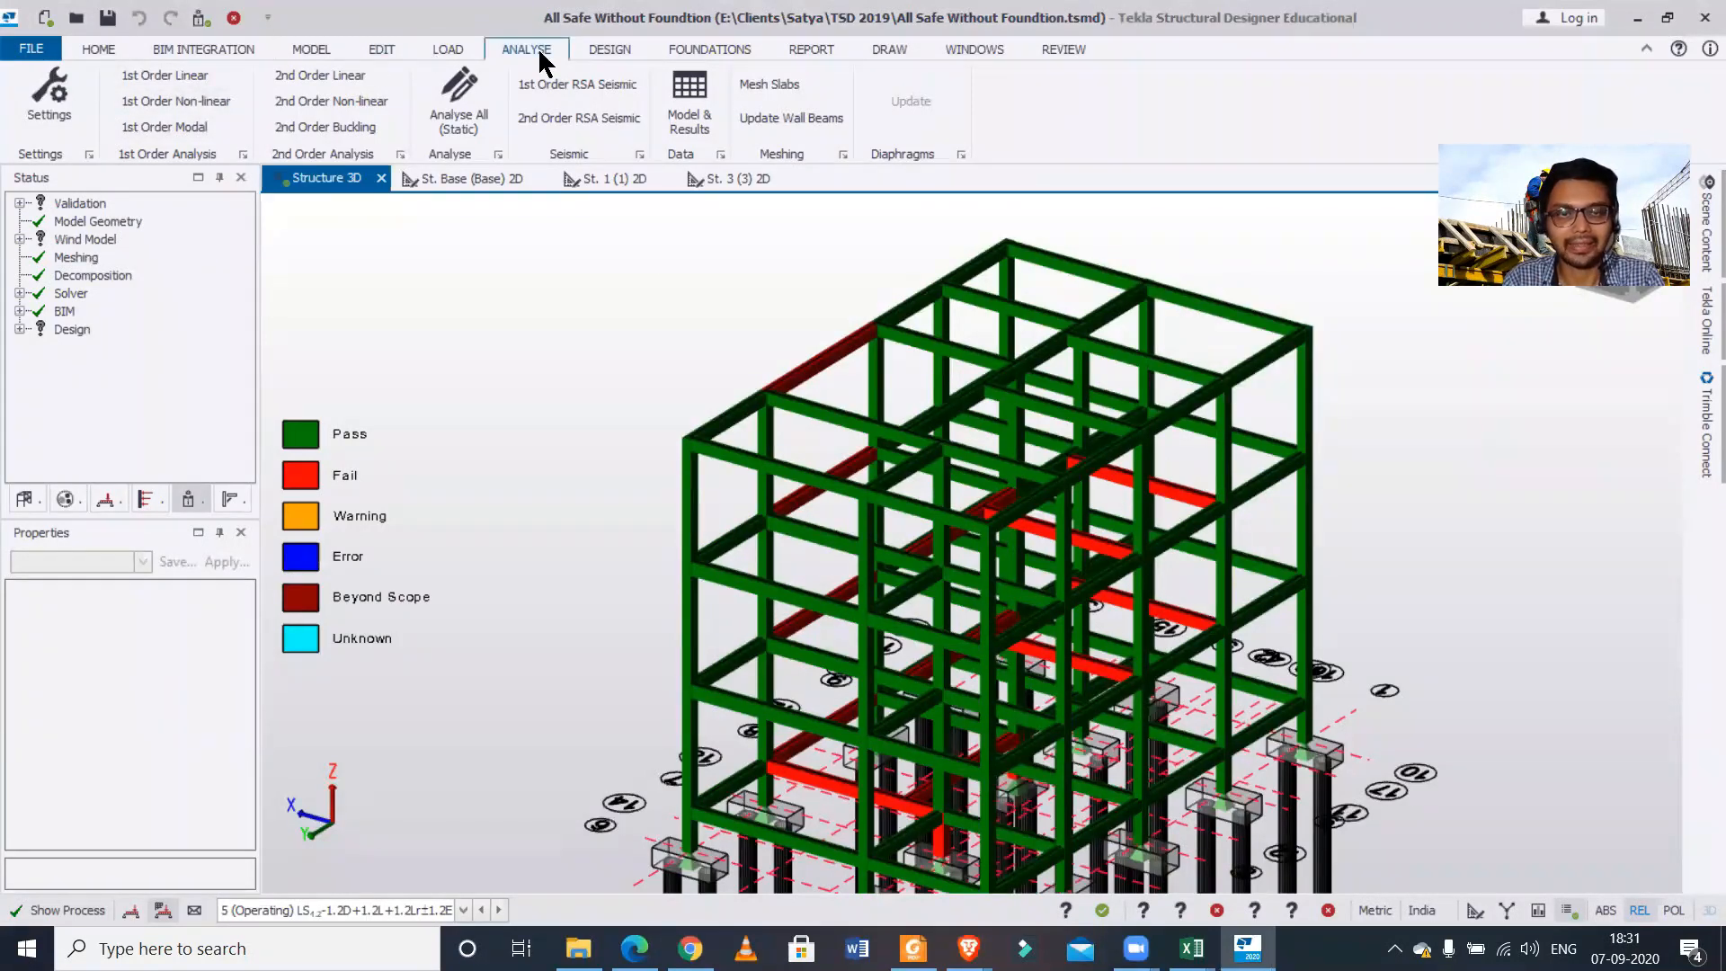
Switch to the browser tab with the Tekla support article on 2nd Order analysis
left_click(990, 517)
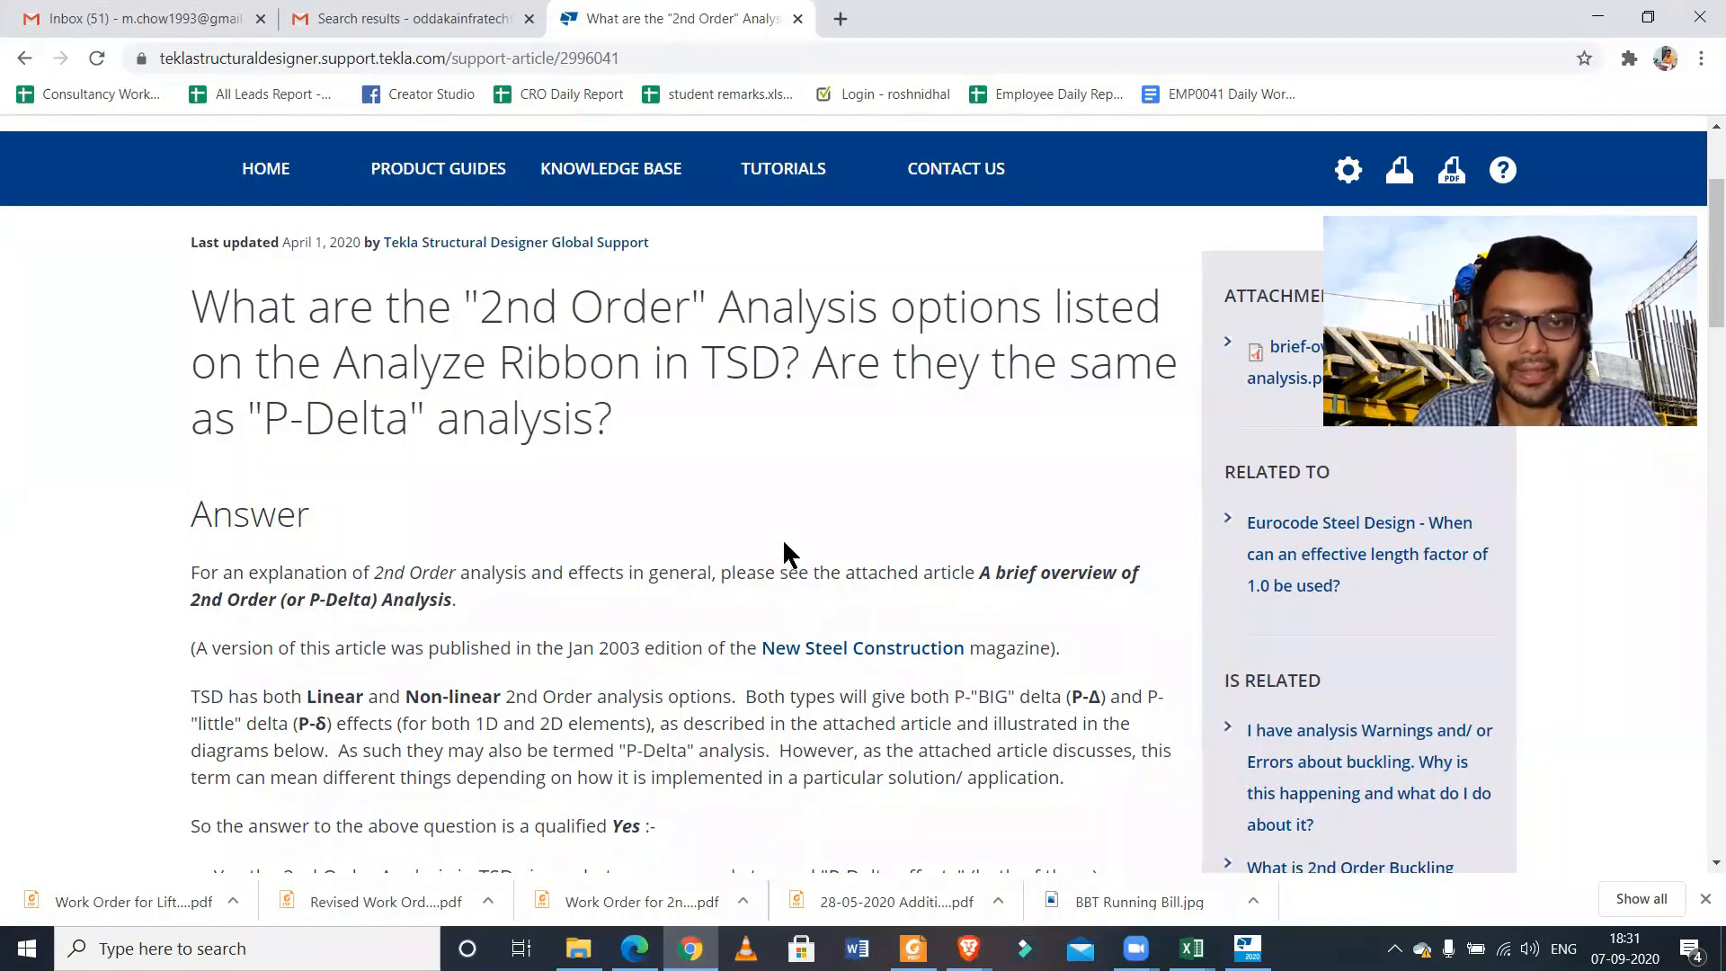
Scroll through the article's Answer section on linear and non-linear 2nd Order analysis
scroll("down", 3)
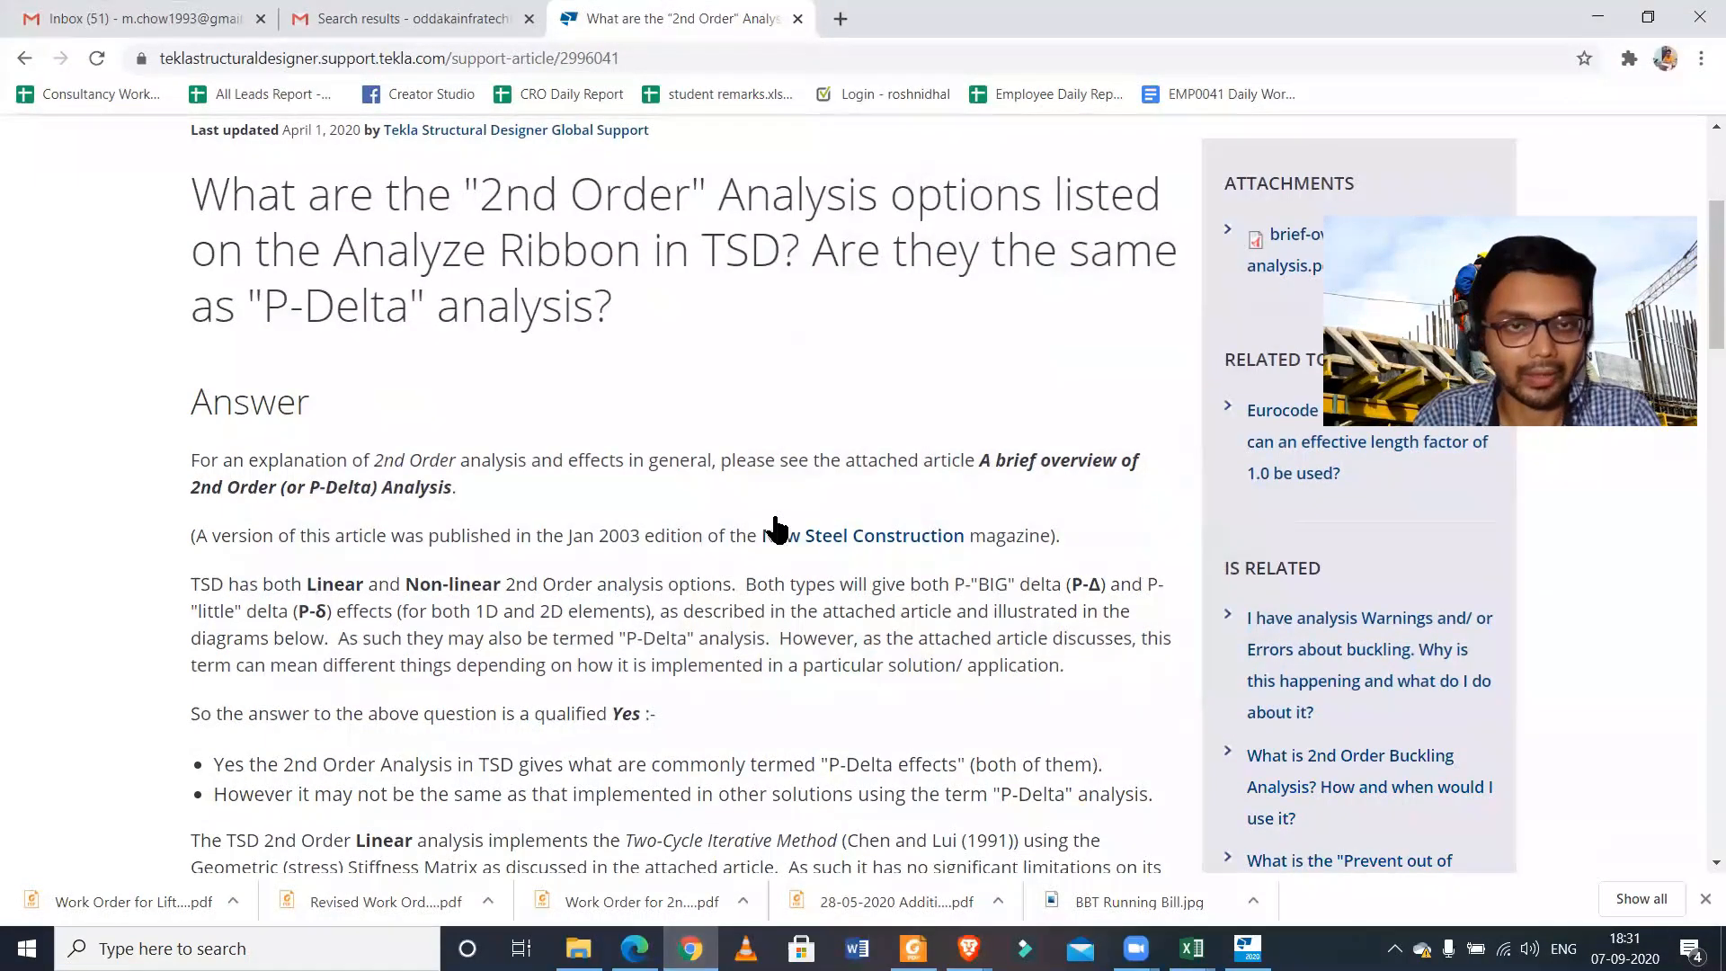
scroll("down", 3)
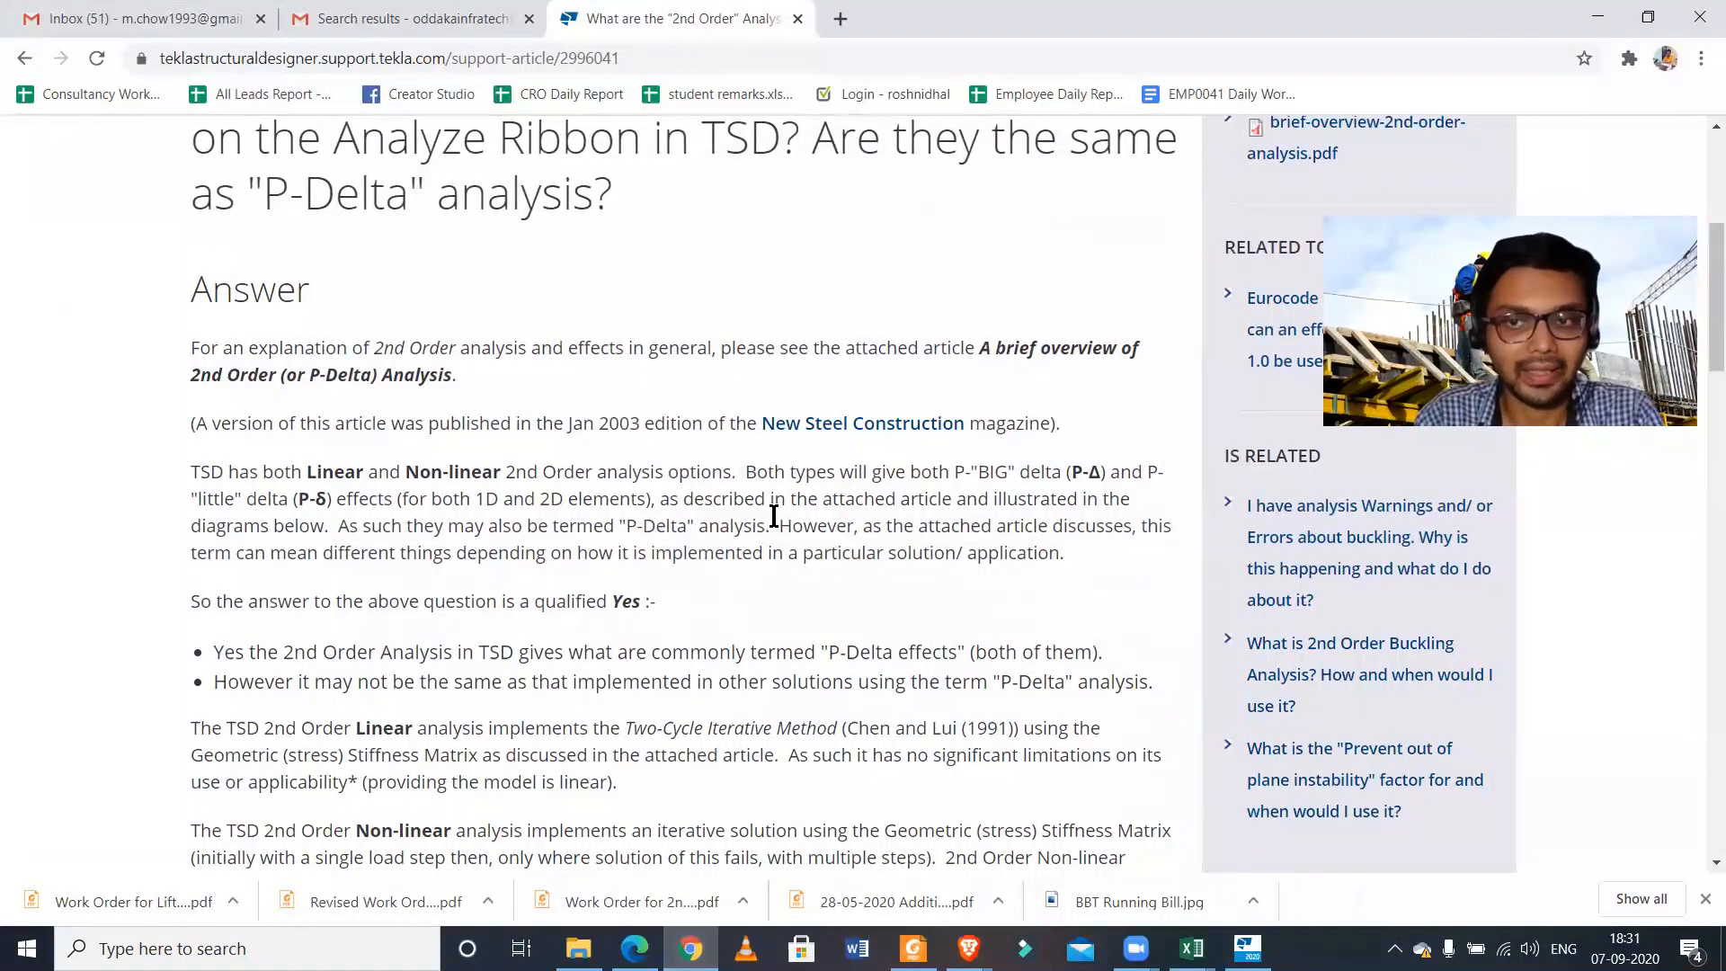
scroll("up", 3)
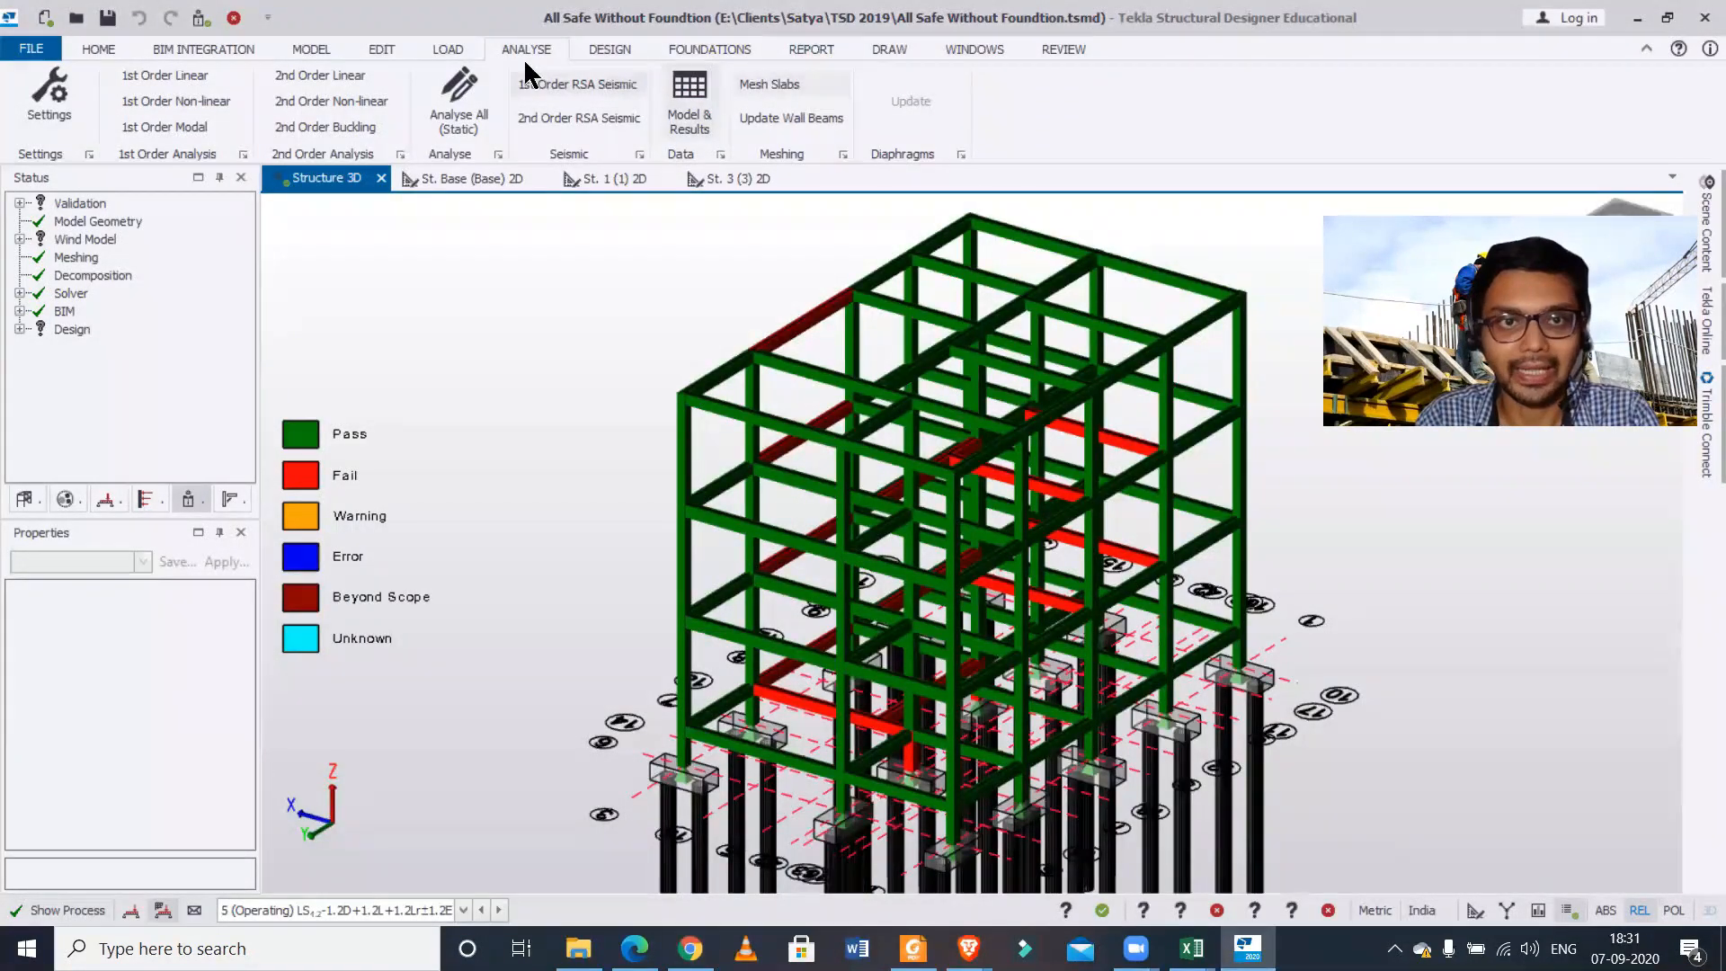
mouse_move(320, 76)
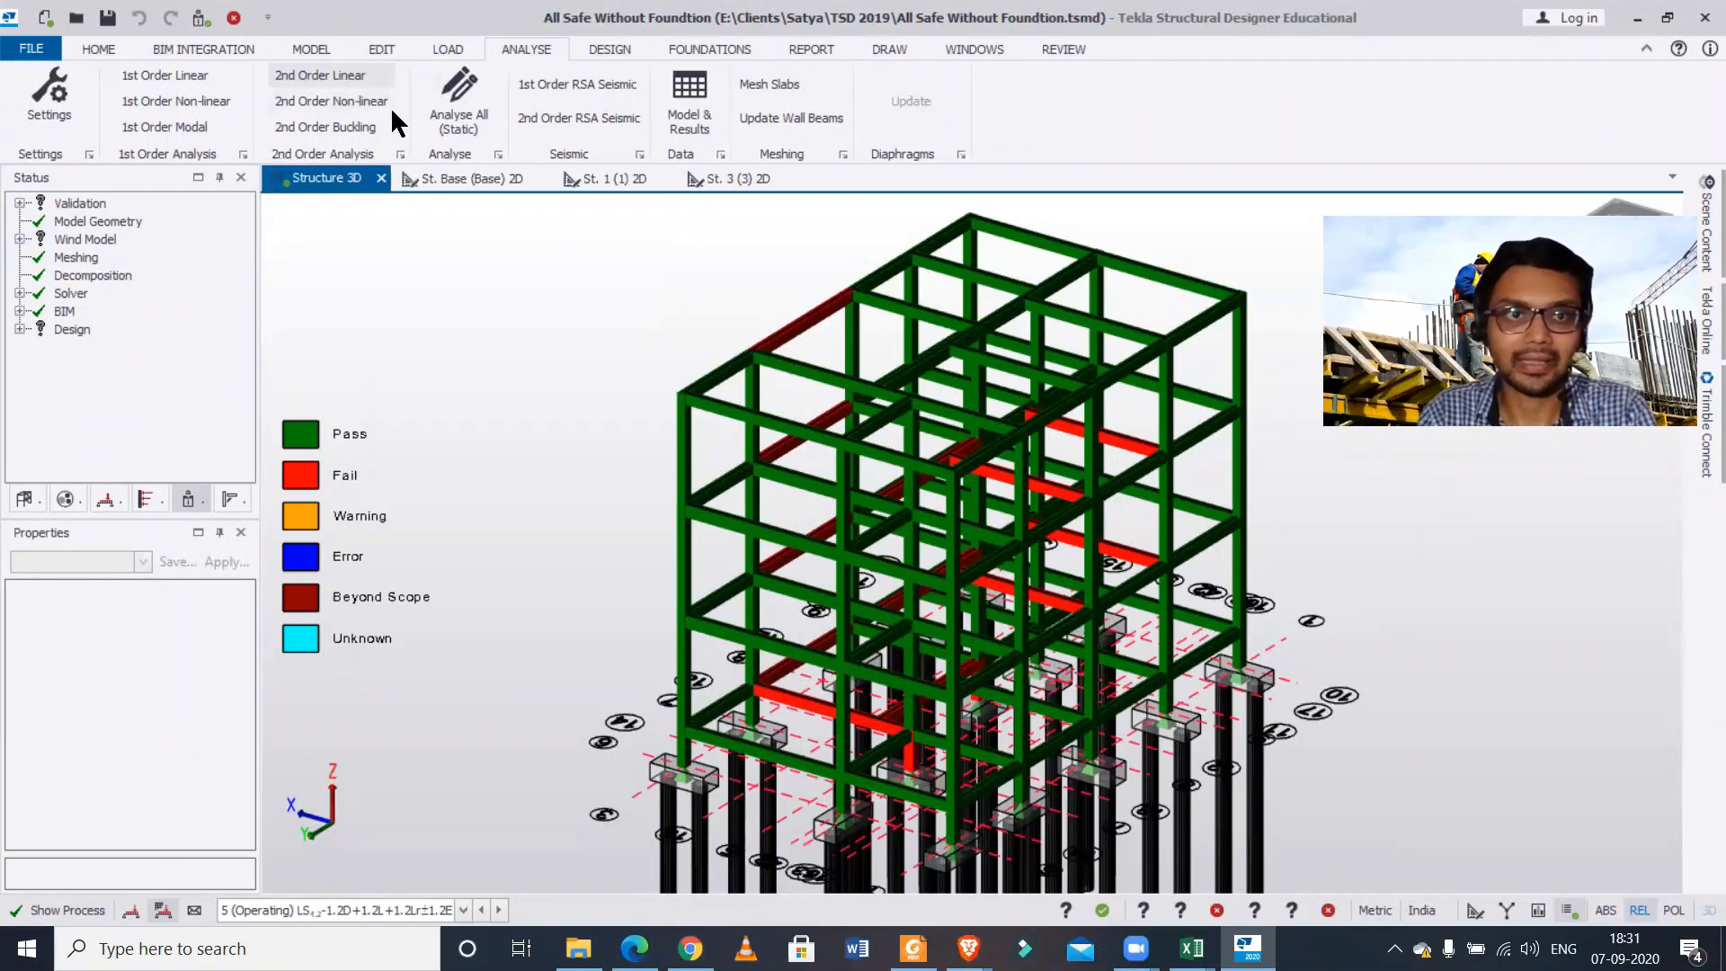
mouse_move(1634, 94)
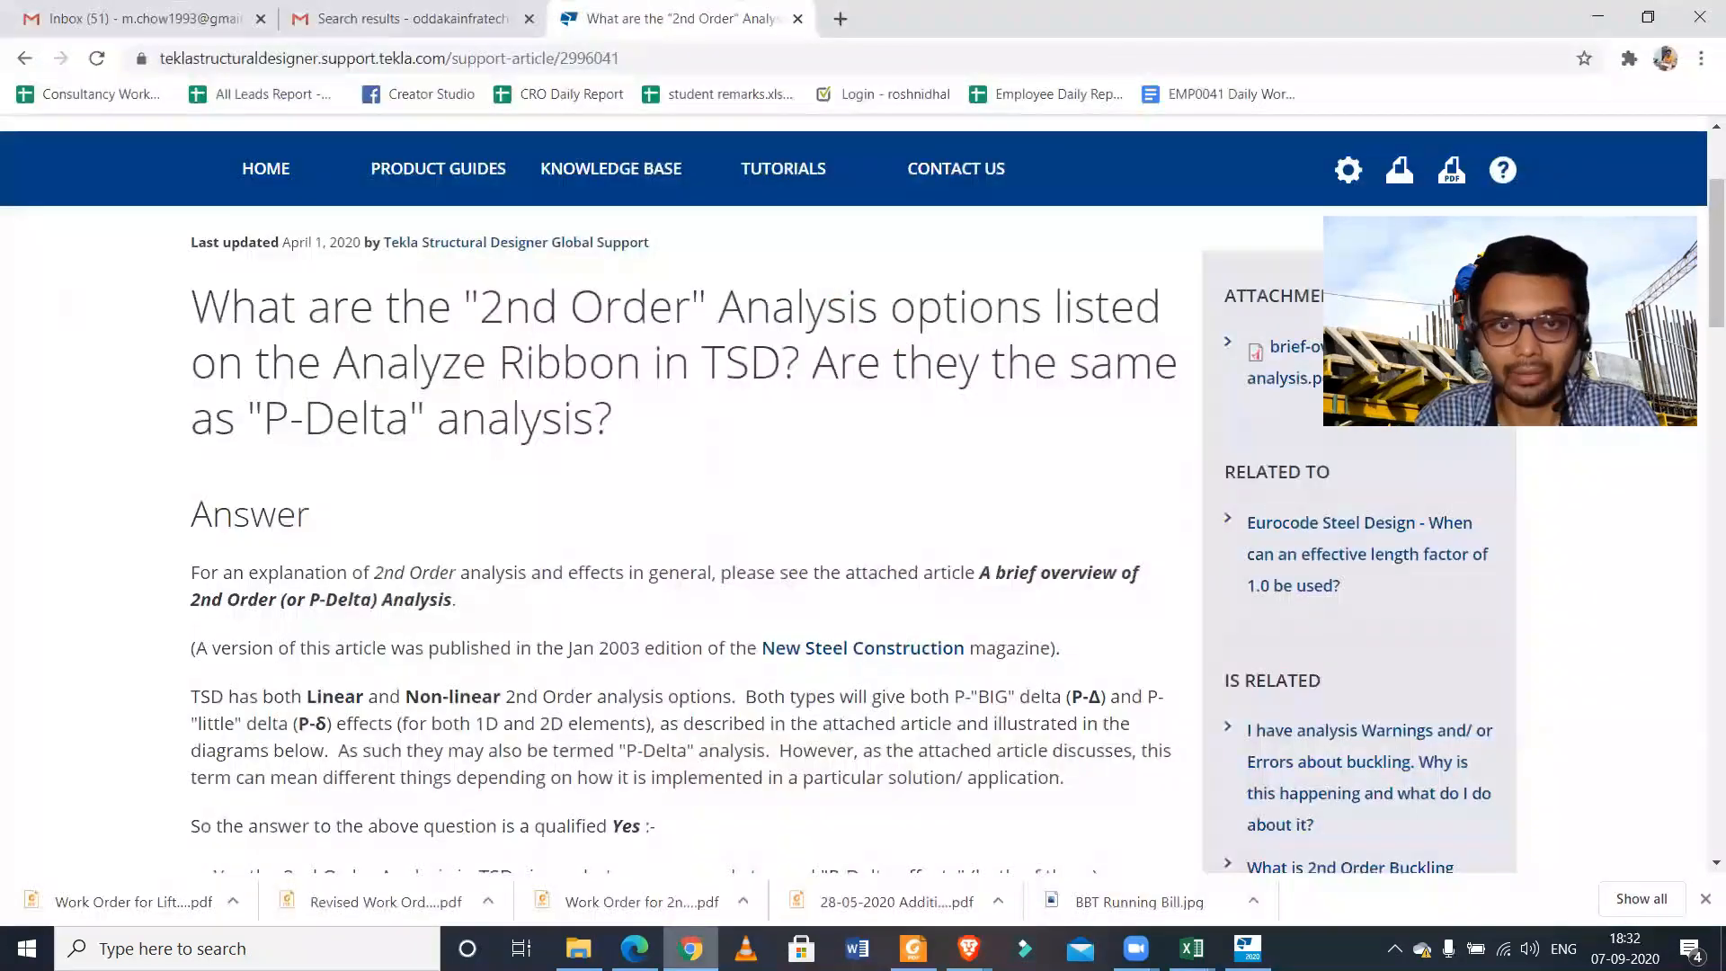
scroll("down", 3)
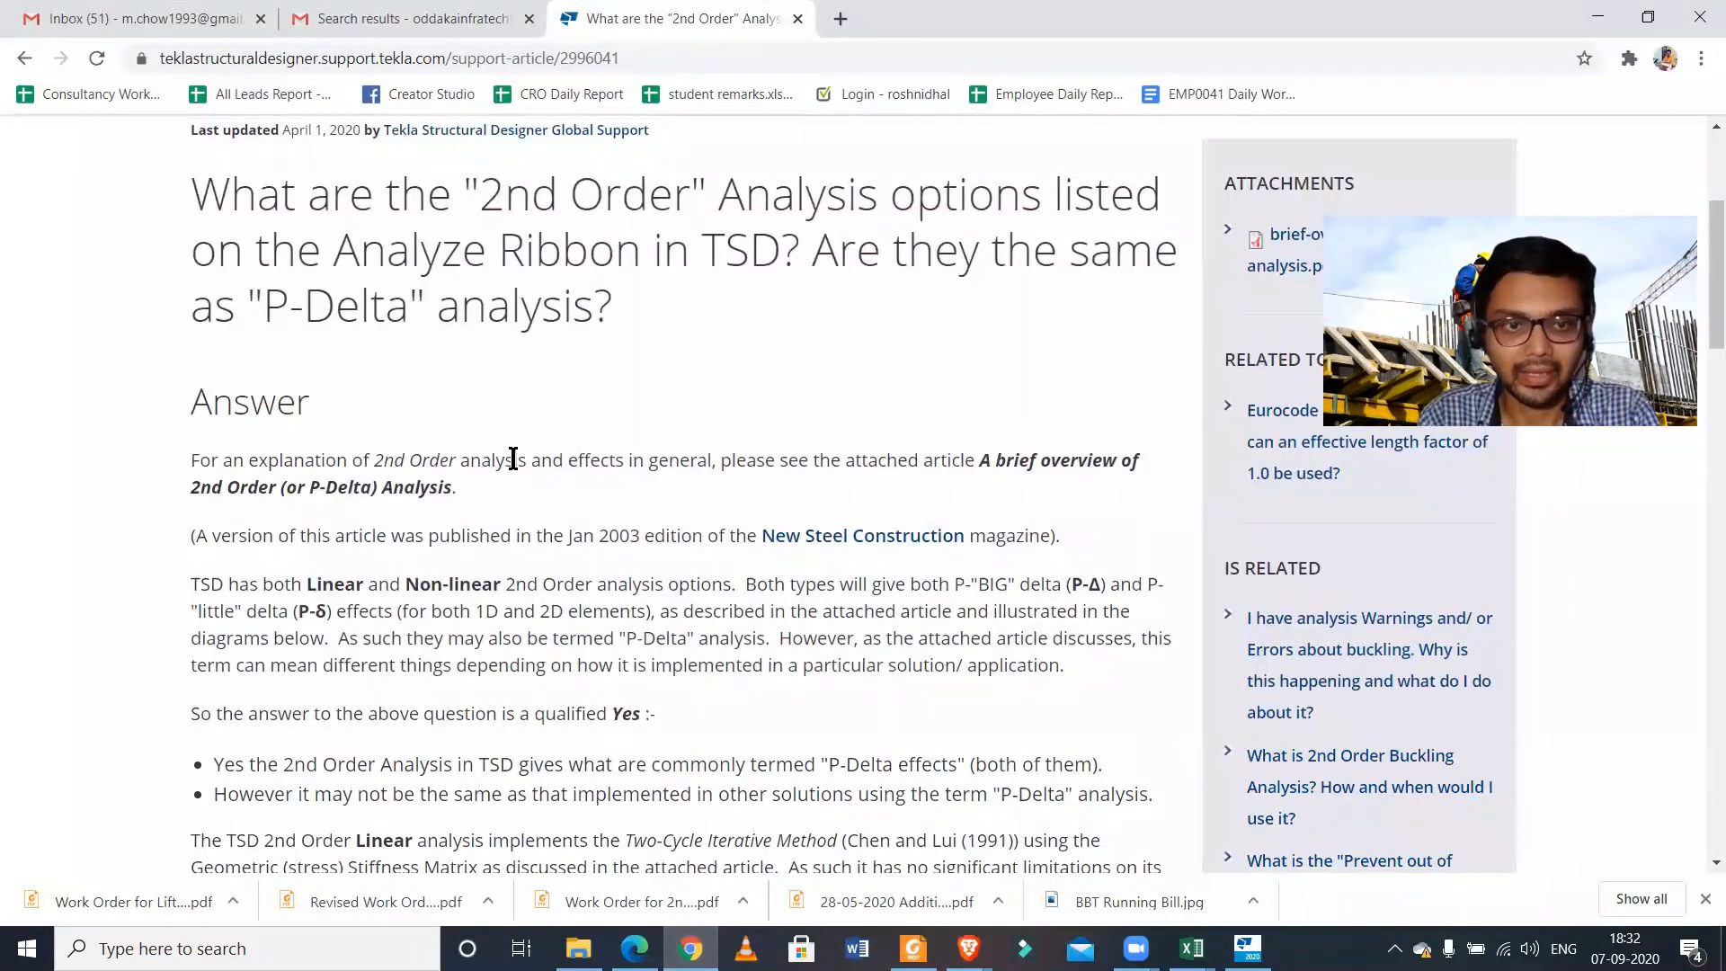
scroll("down", 3)
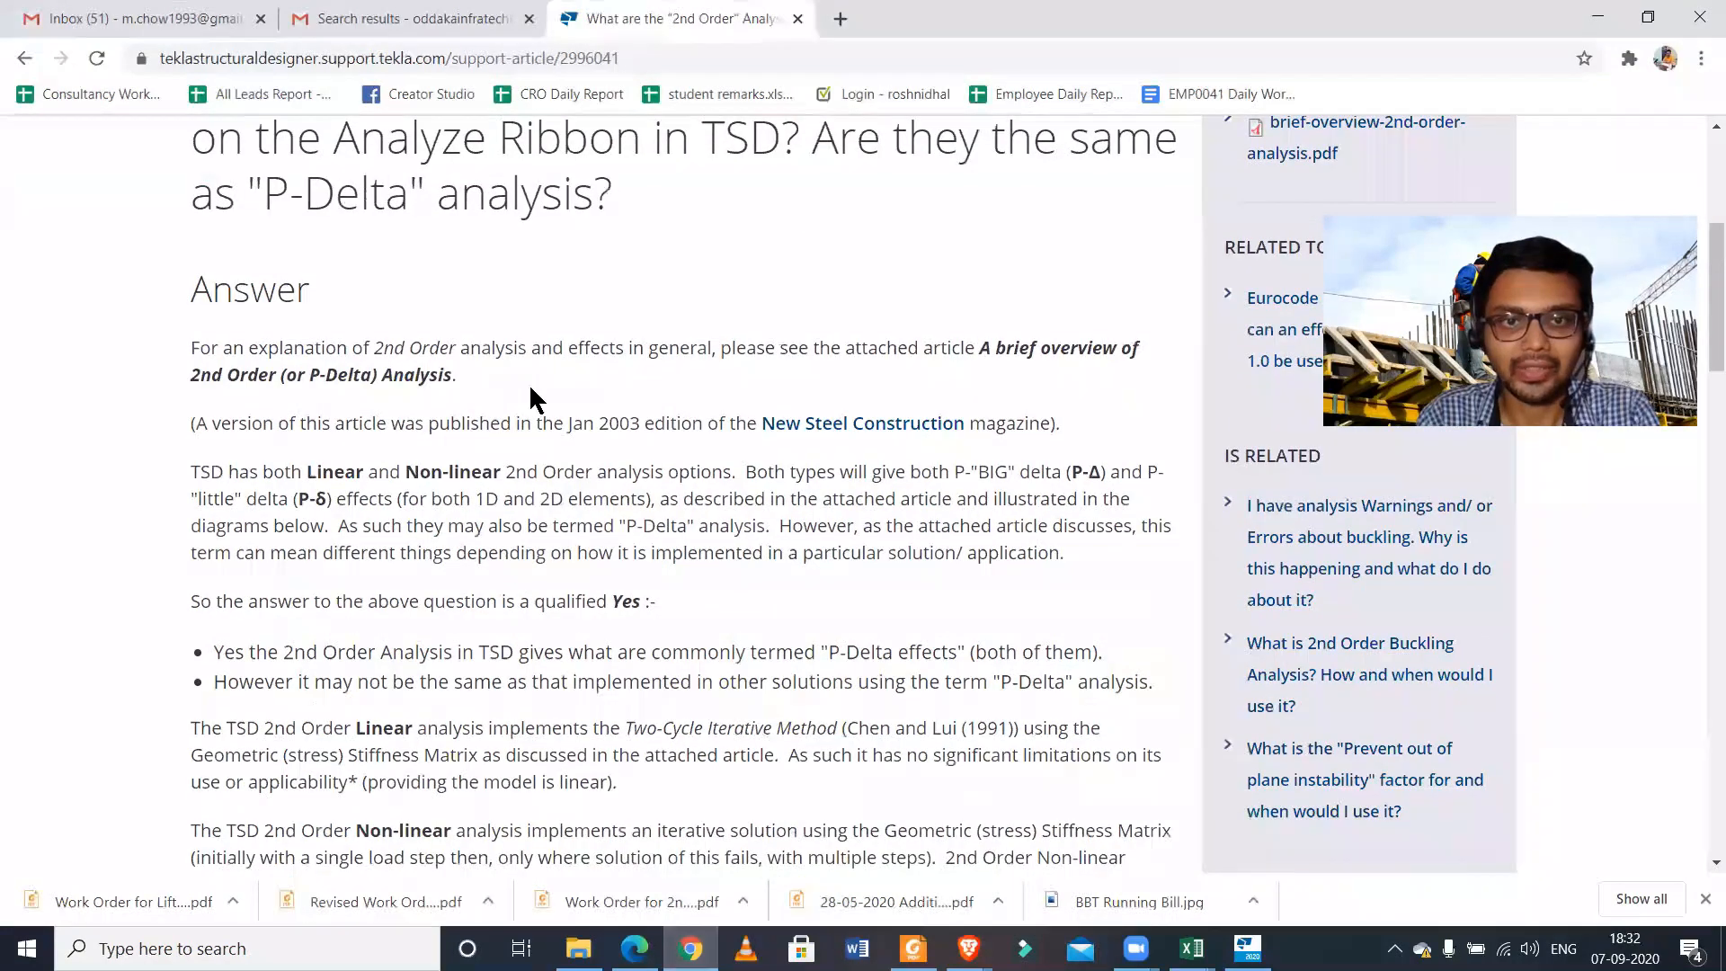
mouse_move(740, 356)
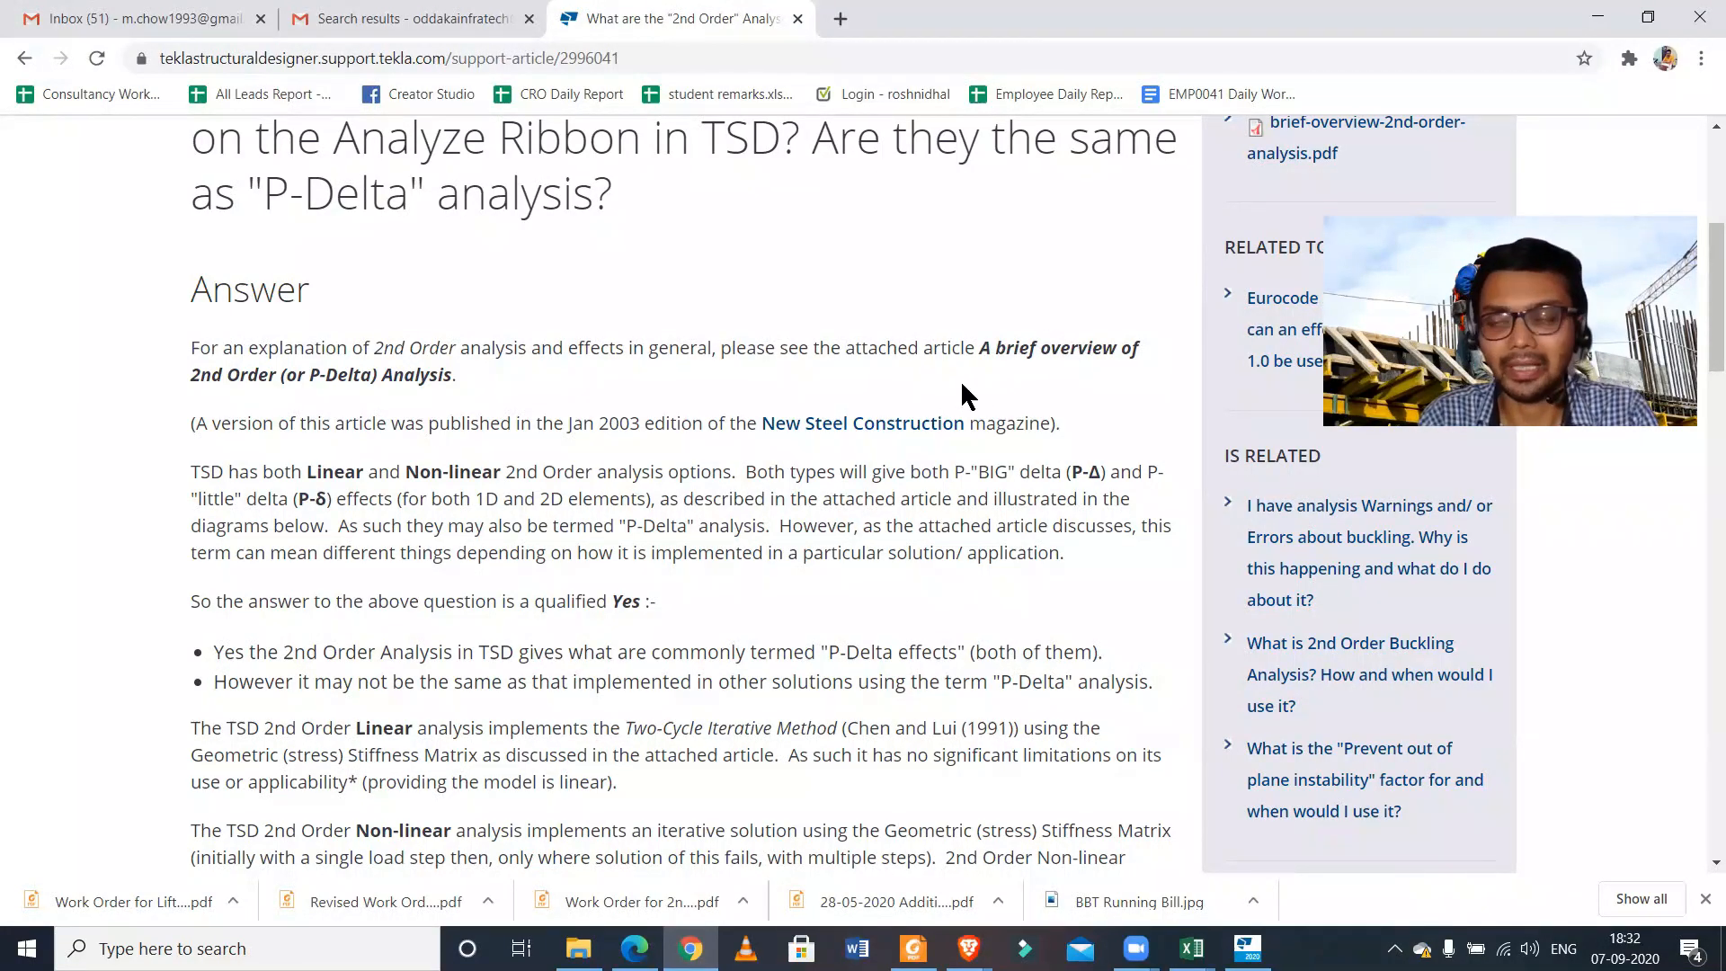
mouse_move(863, 423)
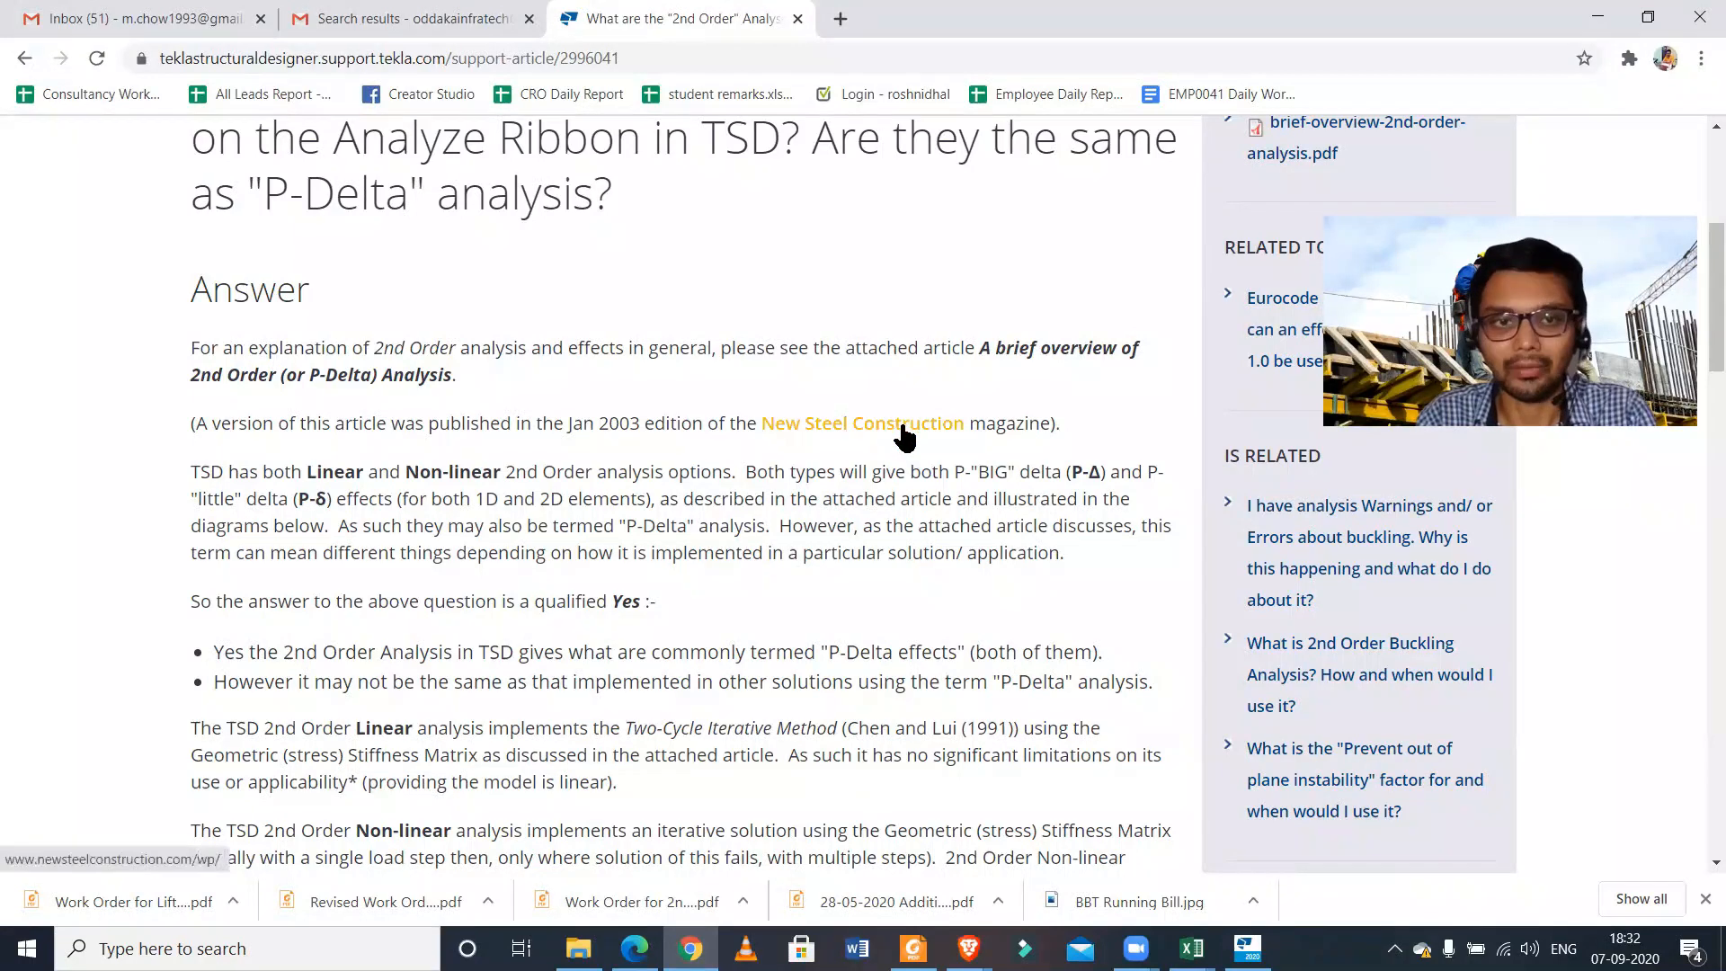
scroll("down", 3)
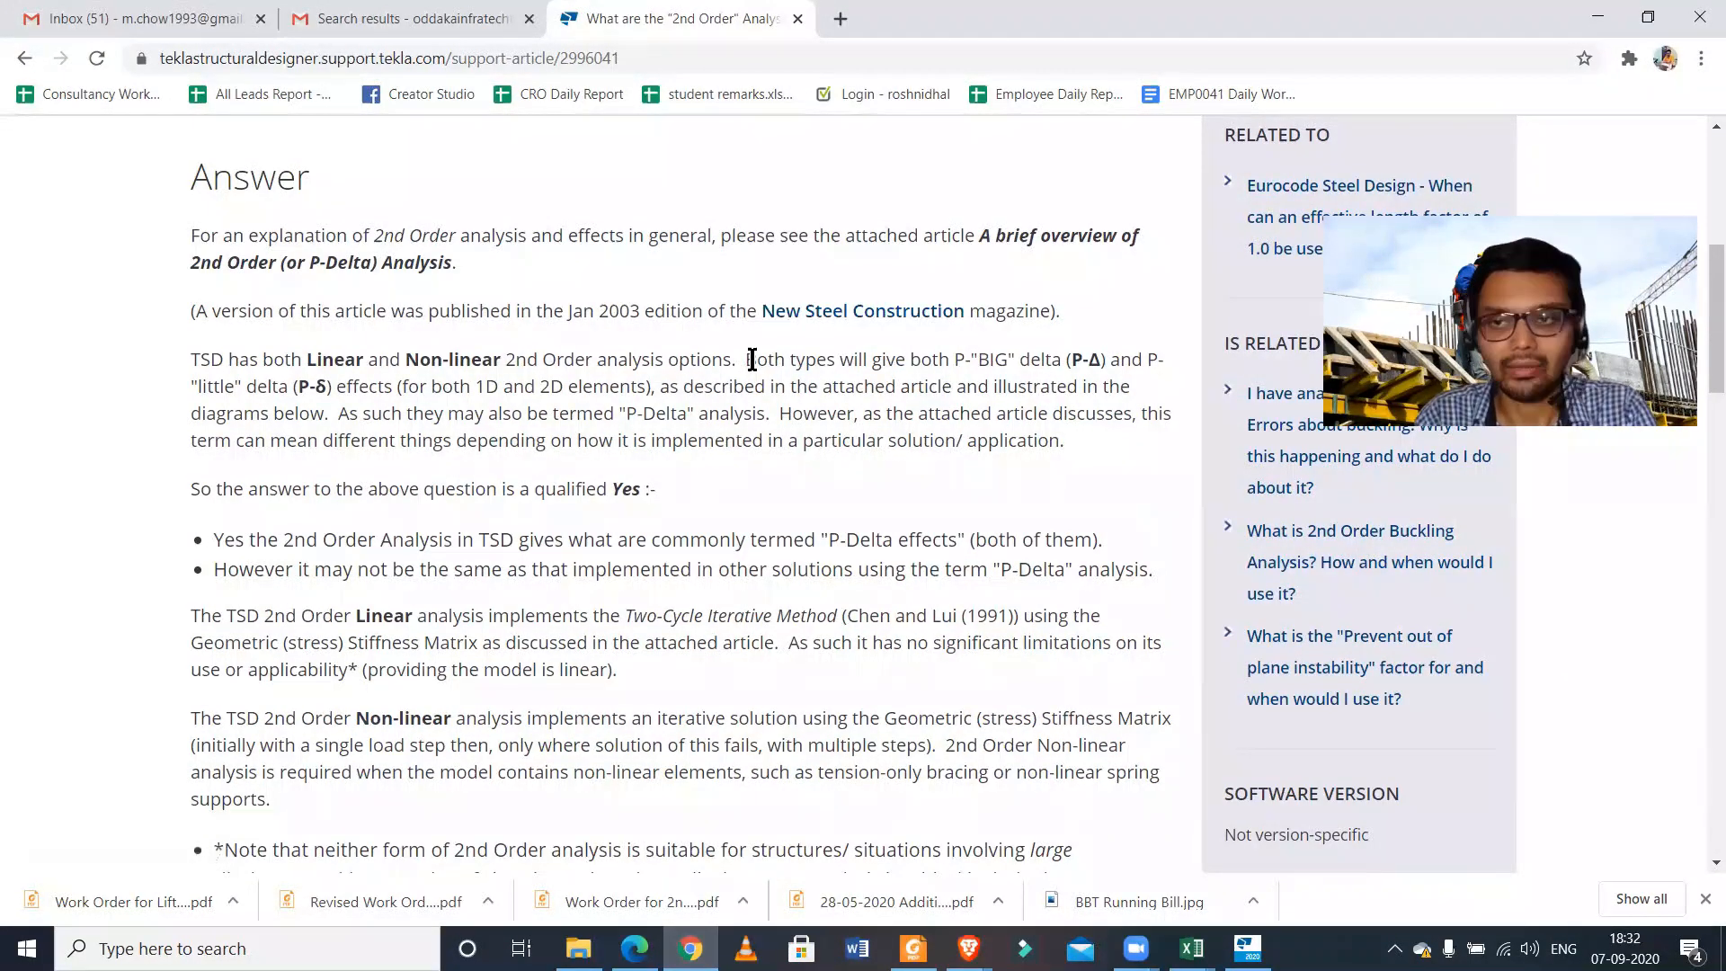
mouse_move(1079, 450)
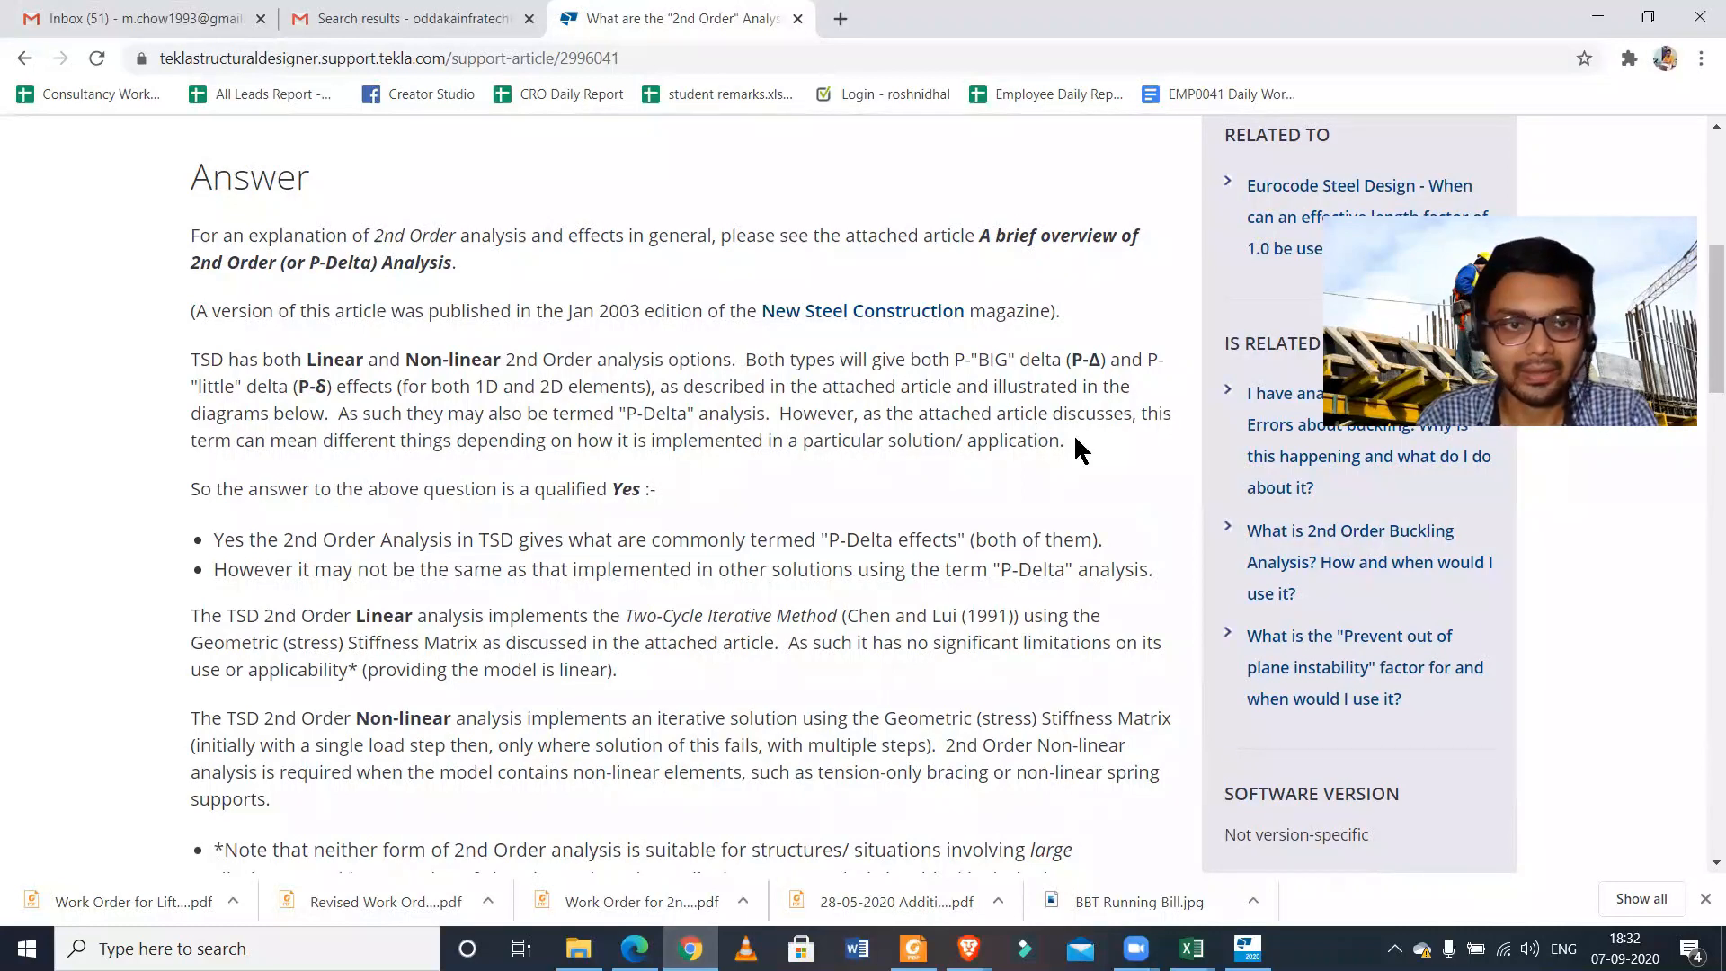
left_click_drag(191, 360, 1063, 439)
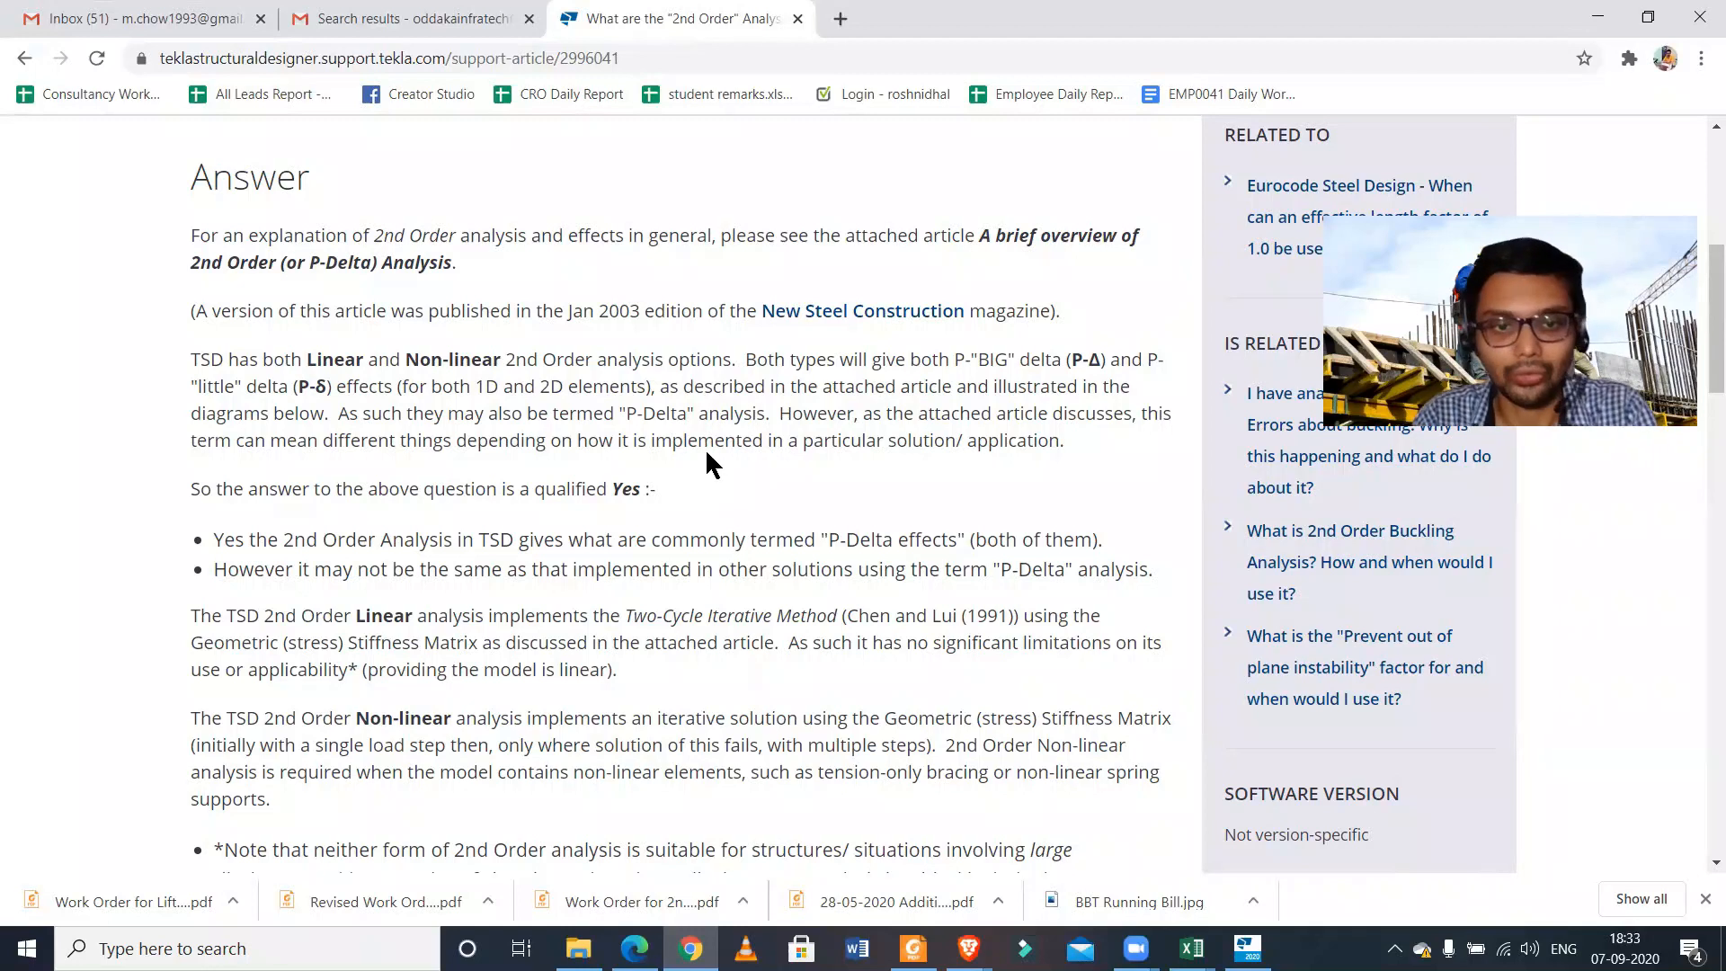
scroll("down", 3)
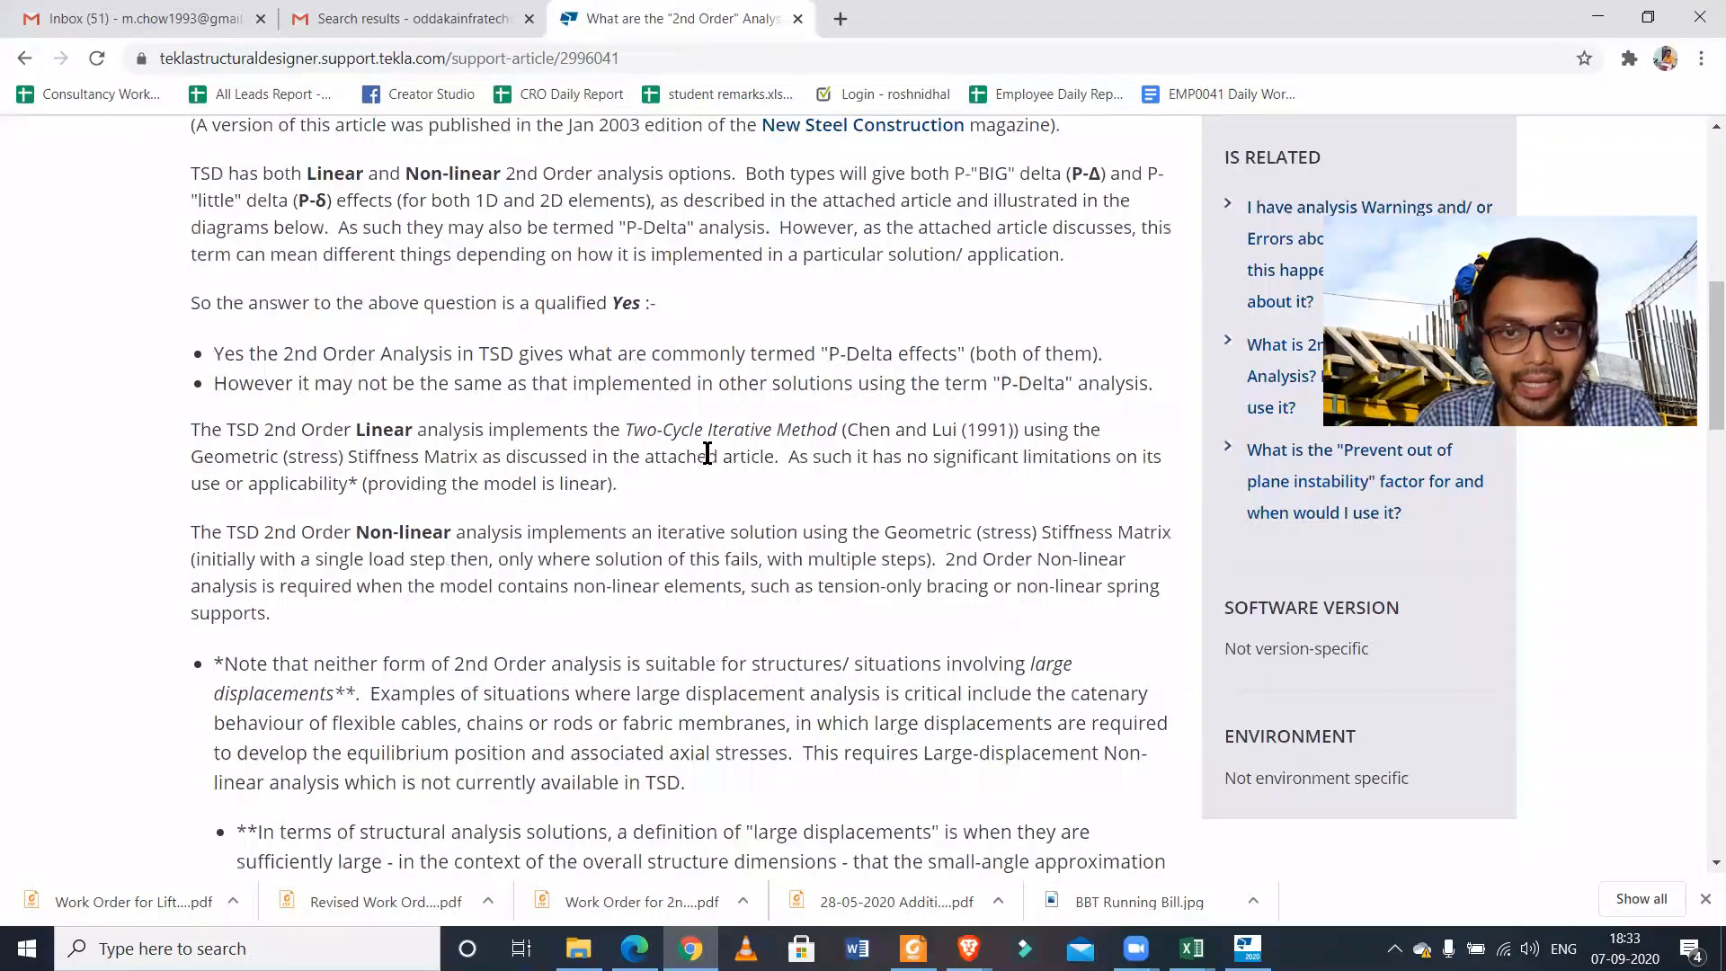
scroll("down", 3)
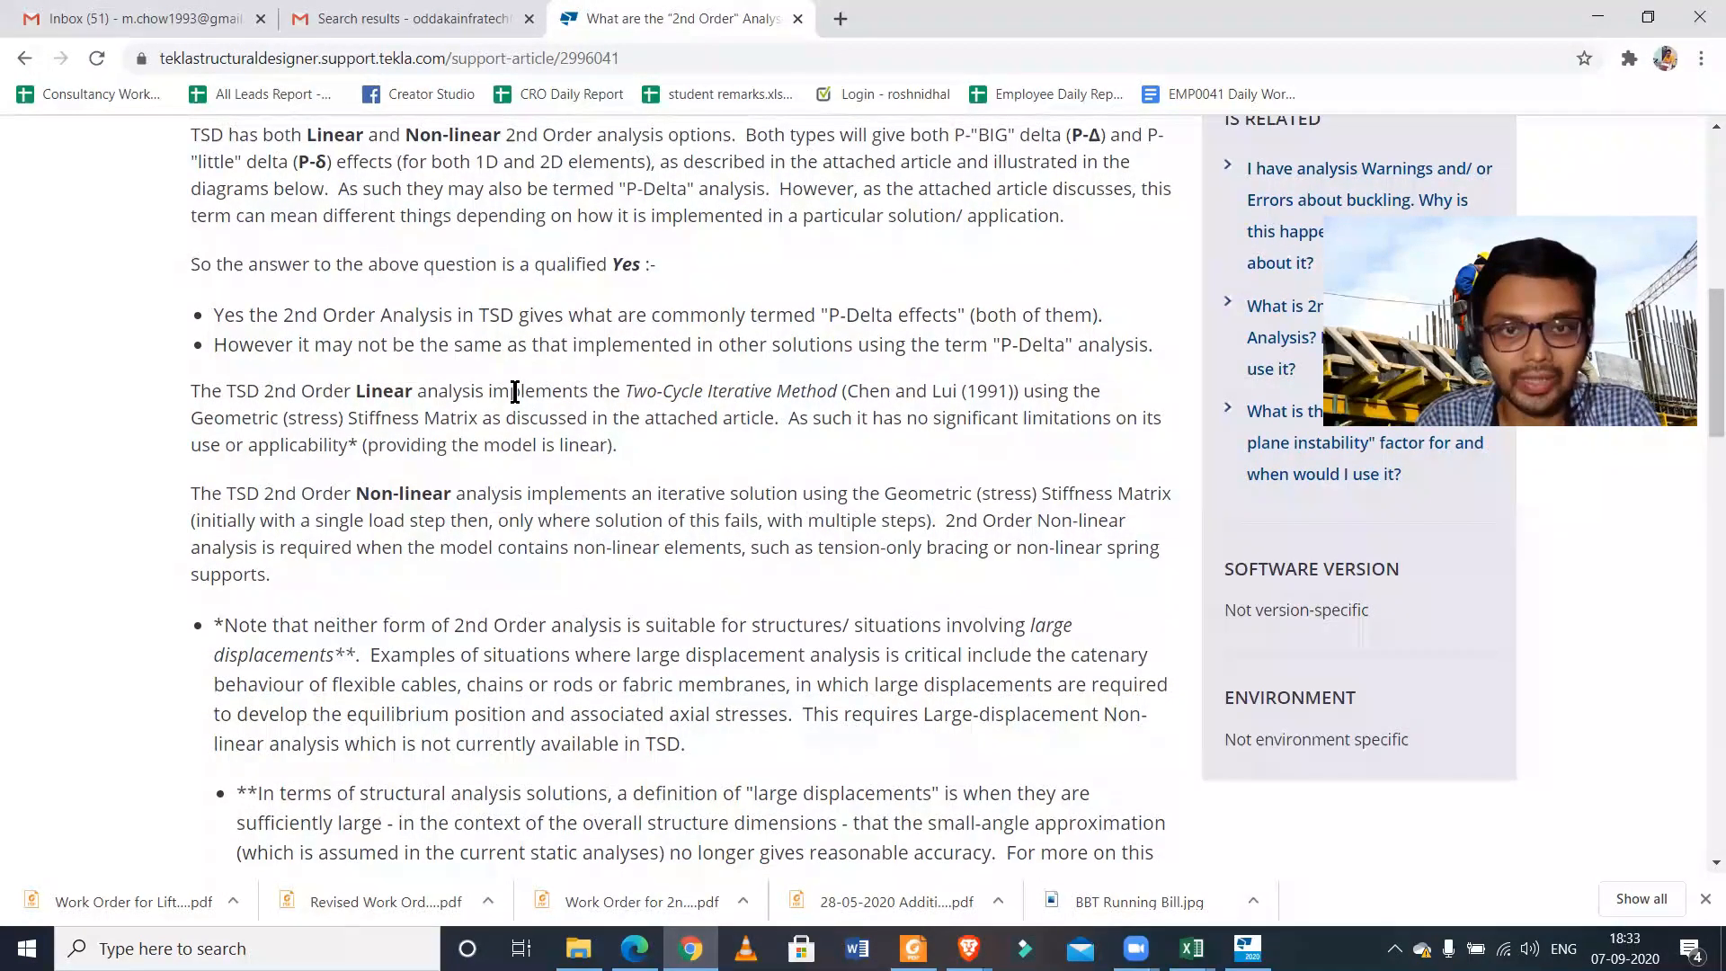
left_click_drag(522, 390, 712, 390)
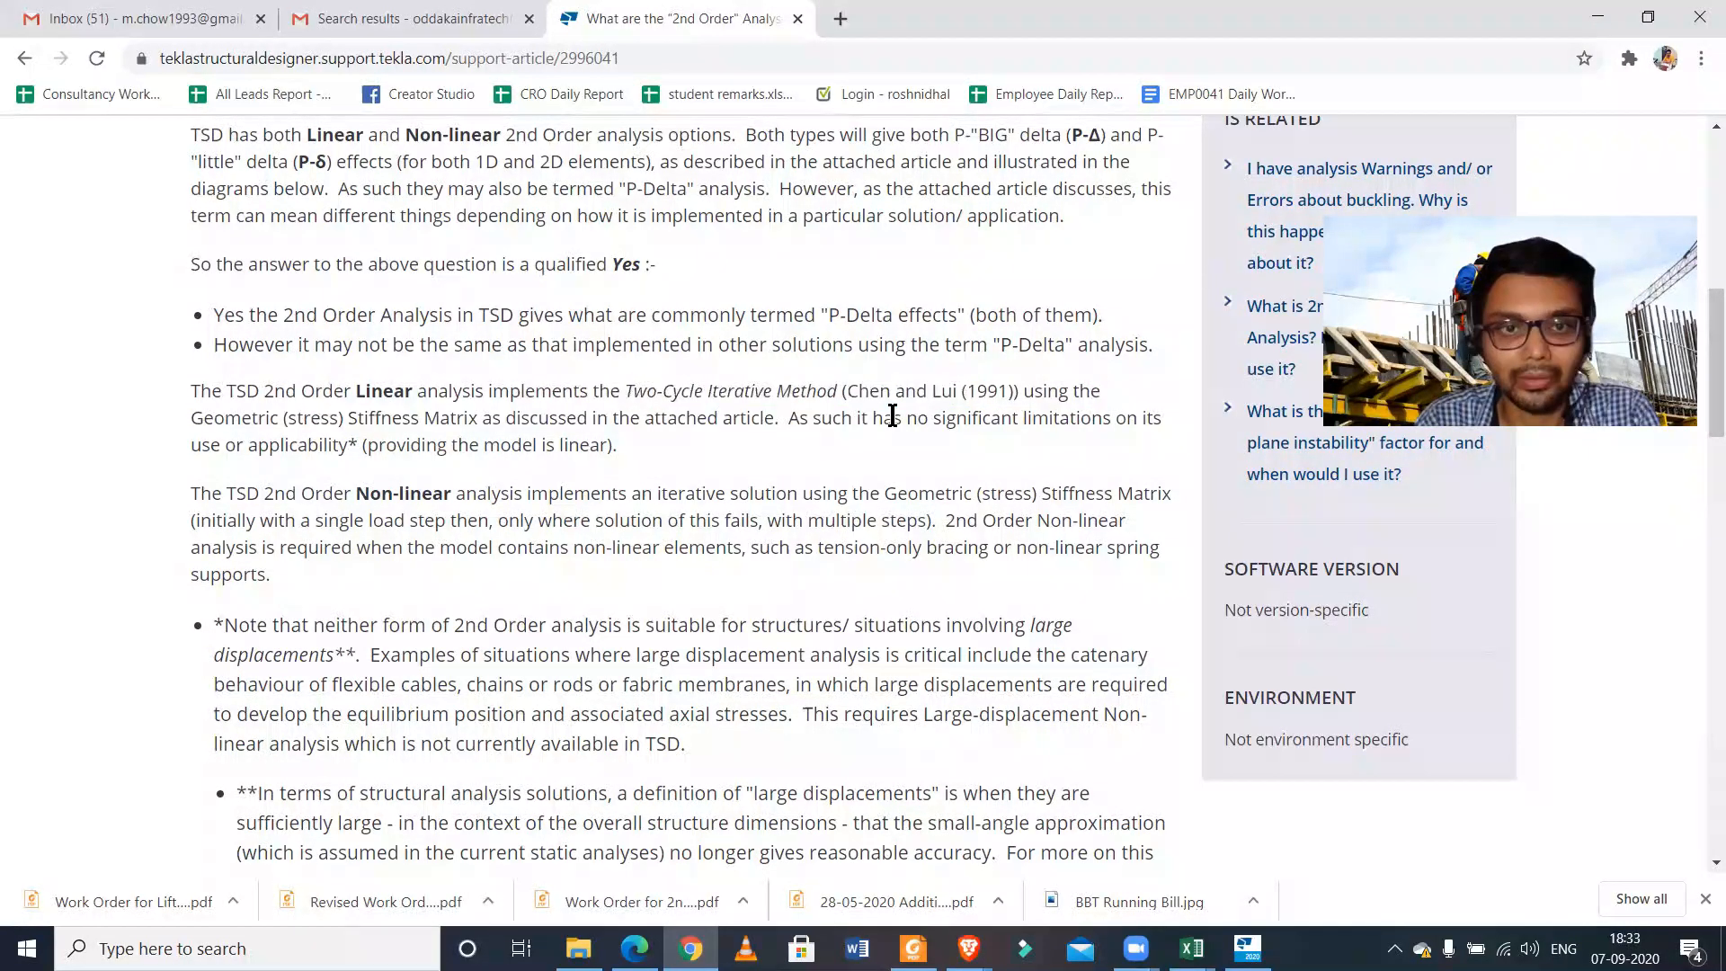
scroll("down", 3)
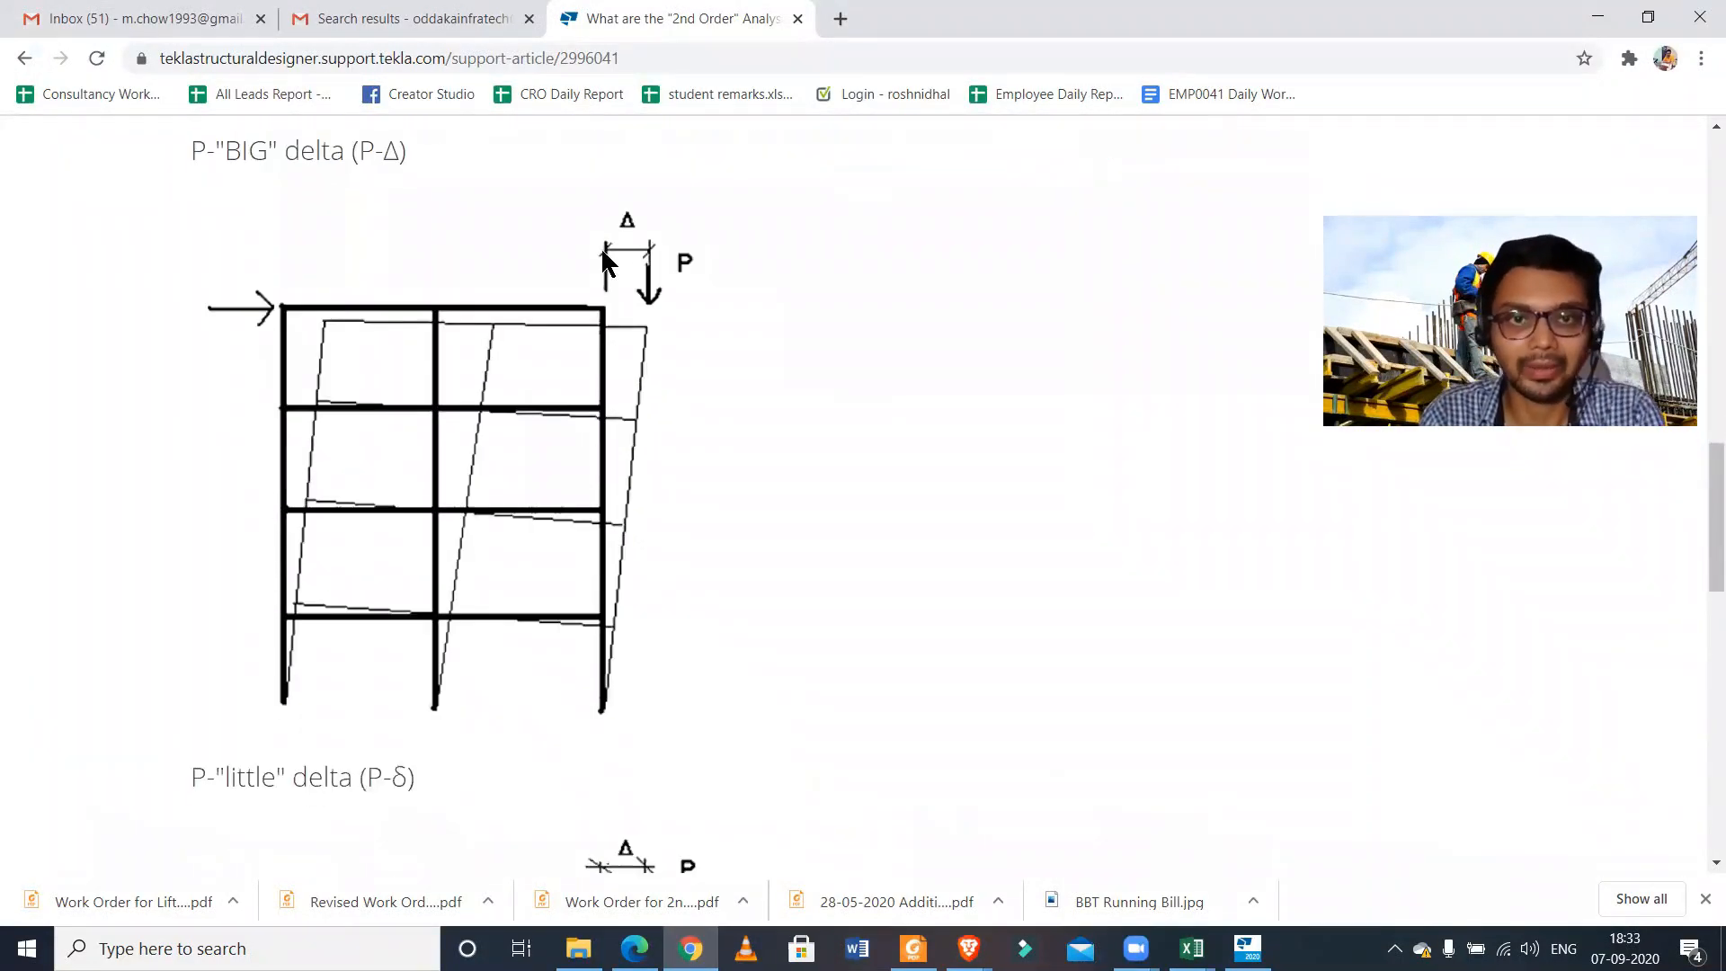
Review the P-little delta diagram, then return to the Tekla Structural Designer model
scroll("down", 3)
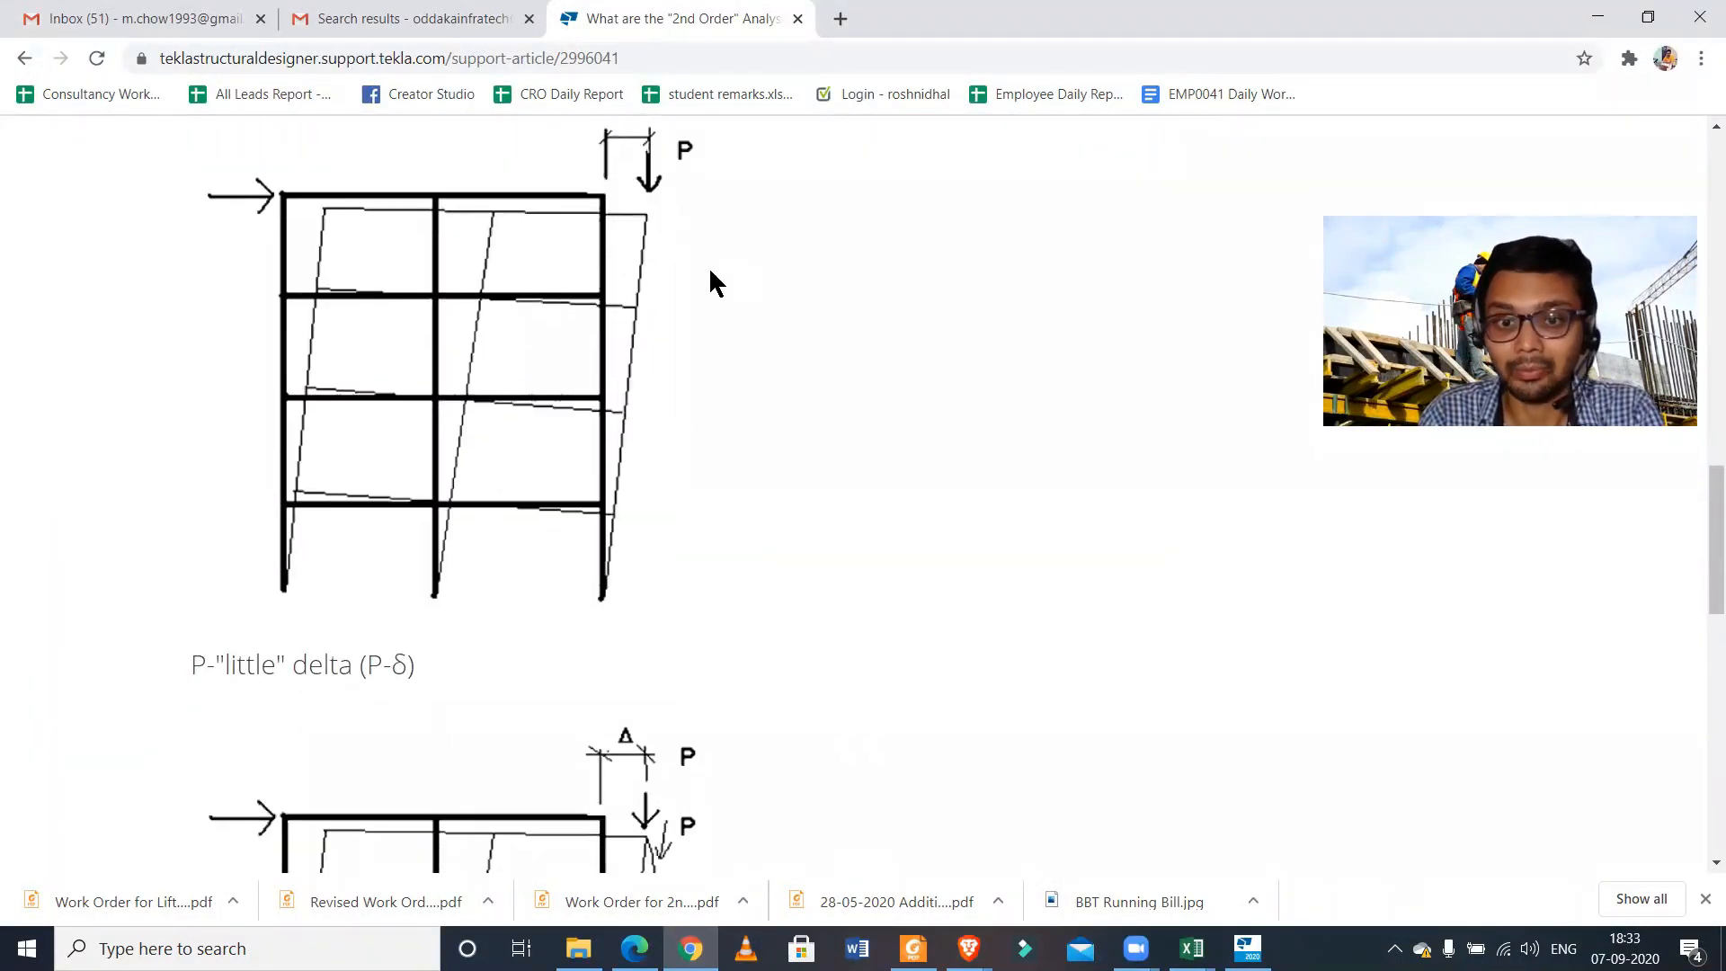
scroll("down", 3)
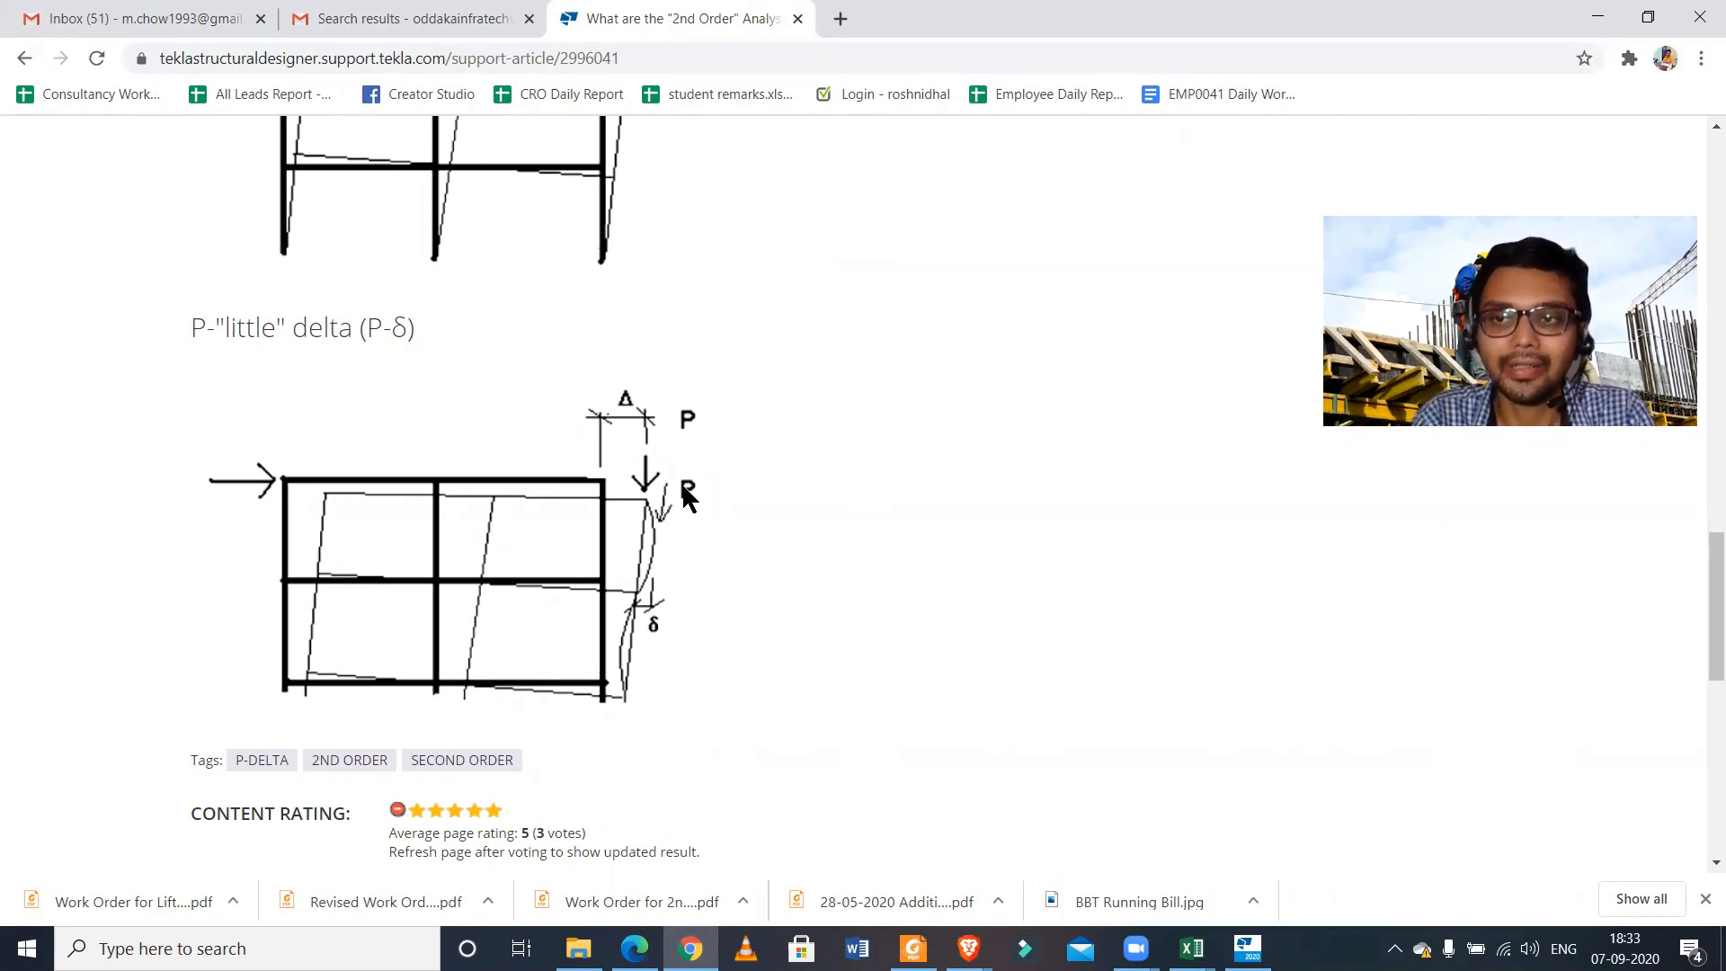
mouse_move(919, 217)
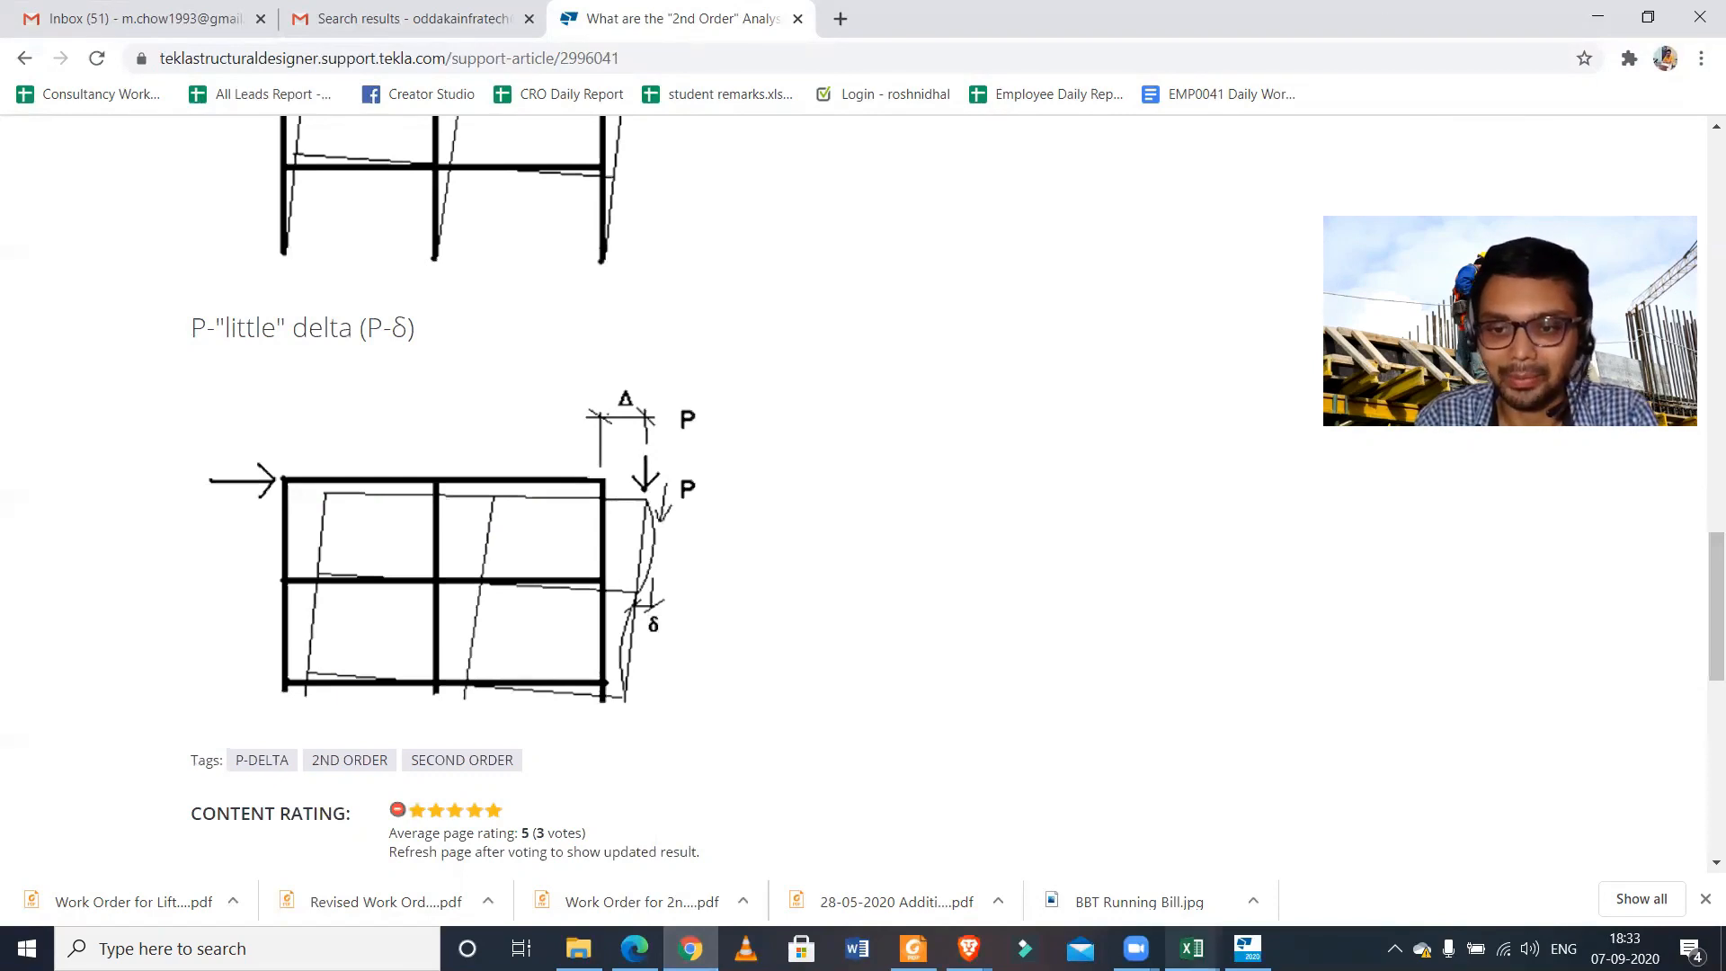
left_click(1244, 947)
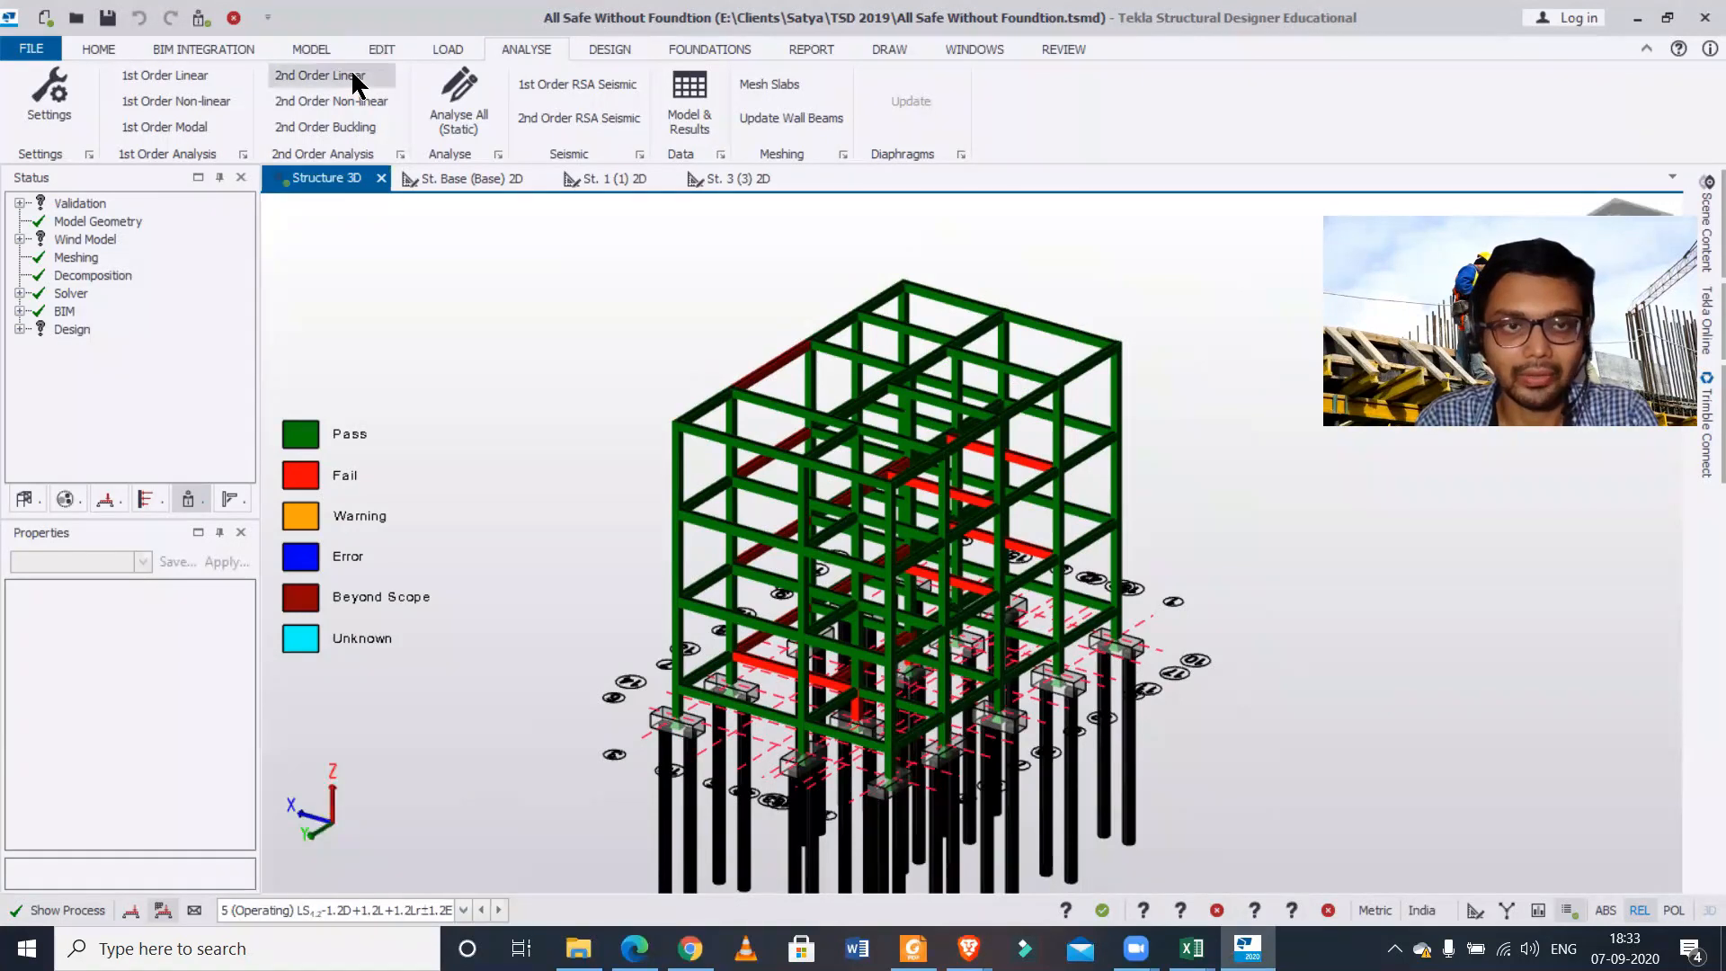
Run a 2nd Order Linear analysis for the ticked combinations, showing Effective Seismic Weight results
left_click(320, 76)
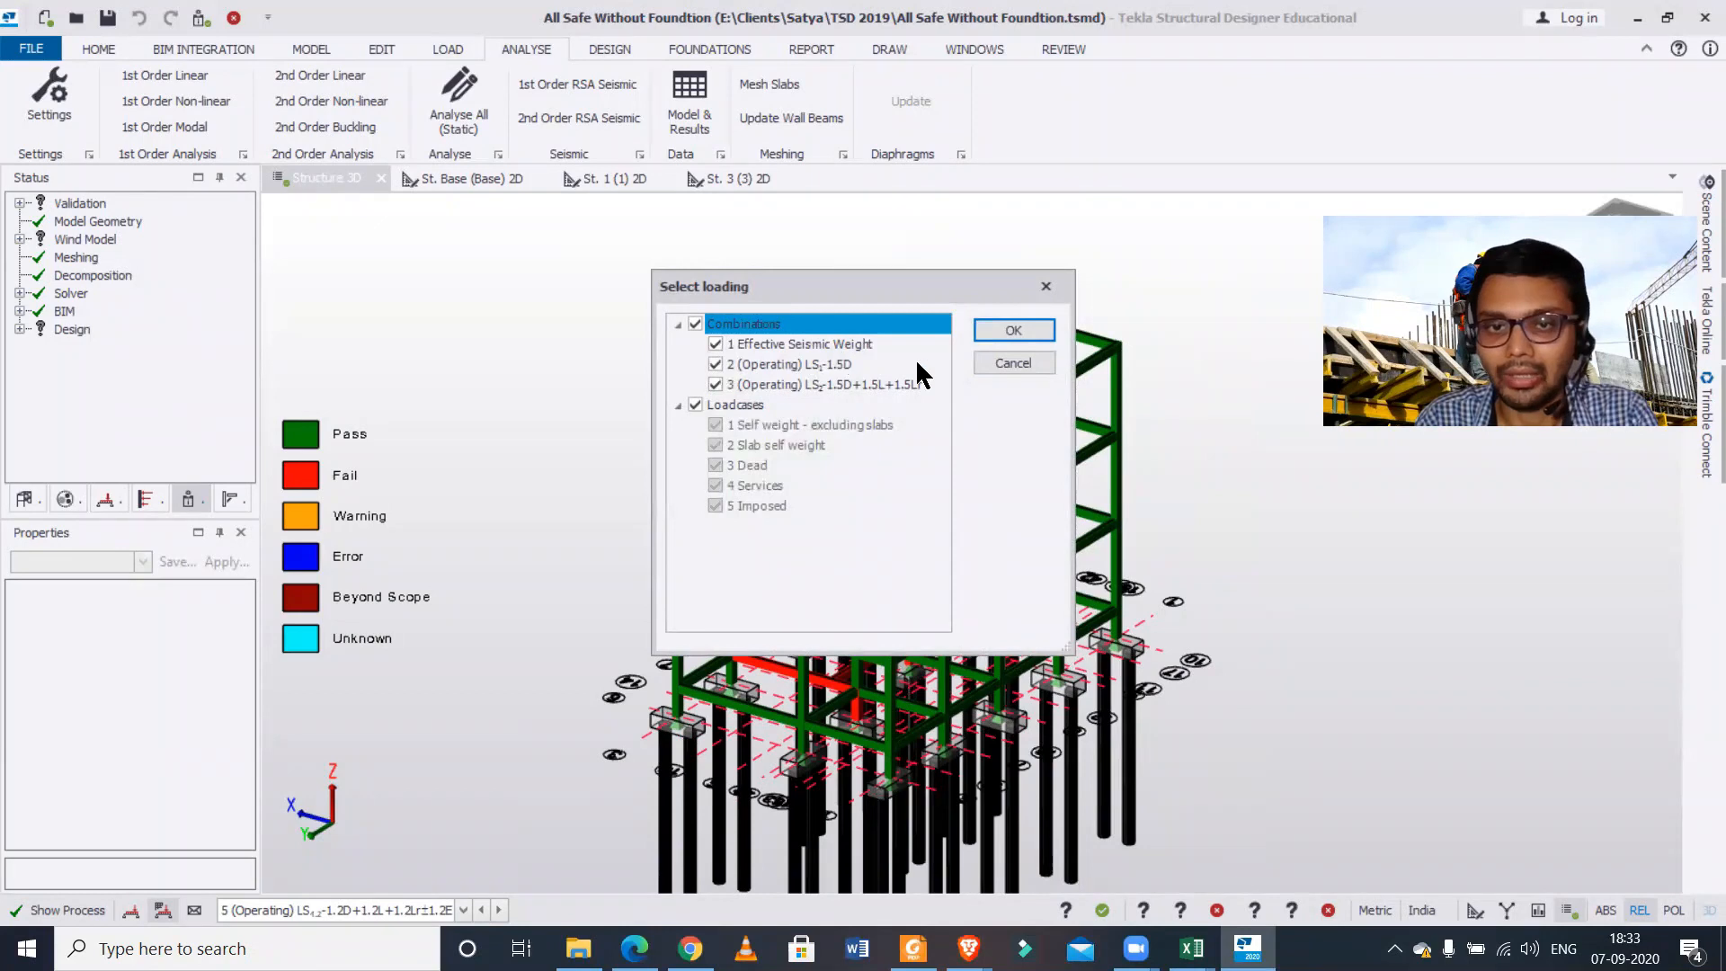
left_click(1011, 331)
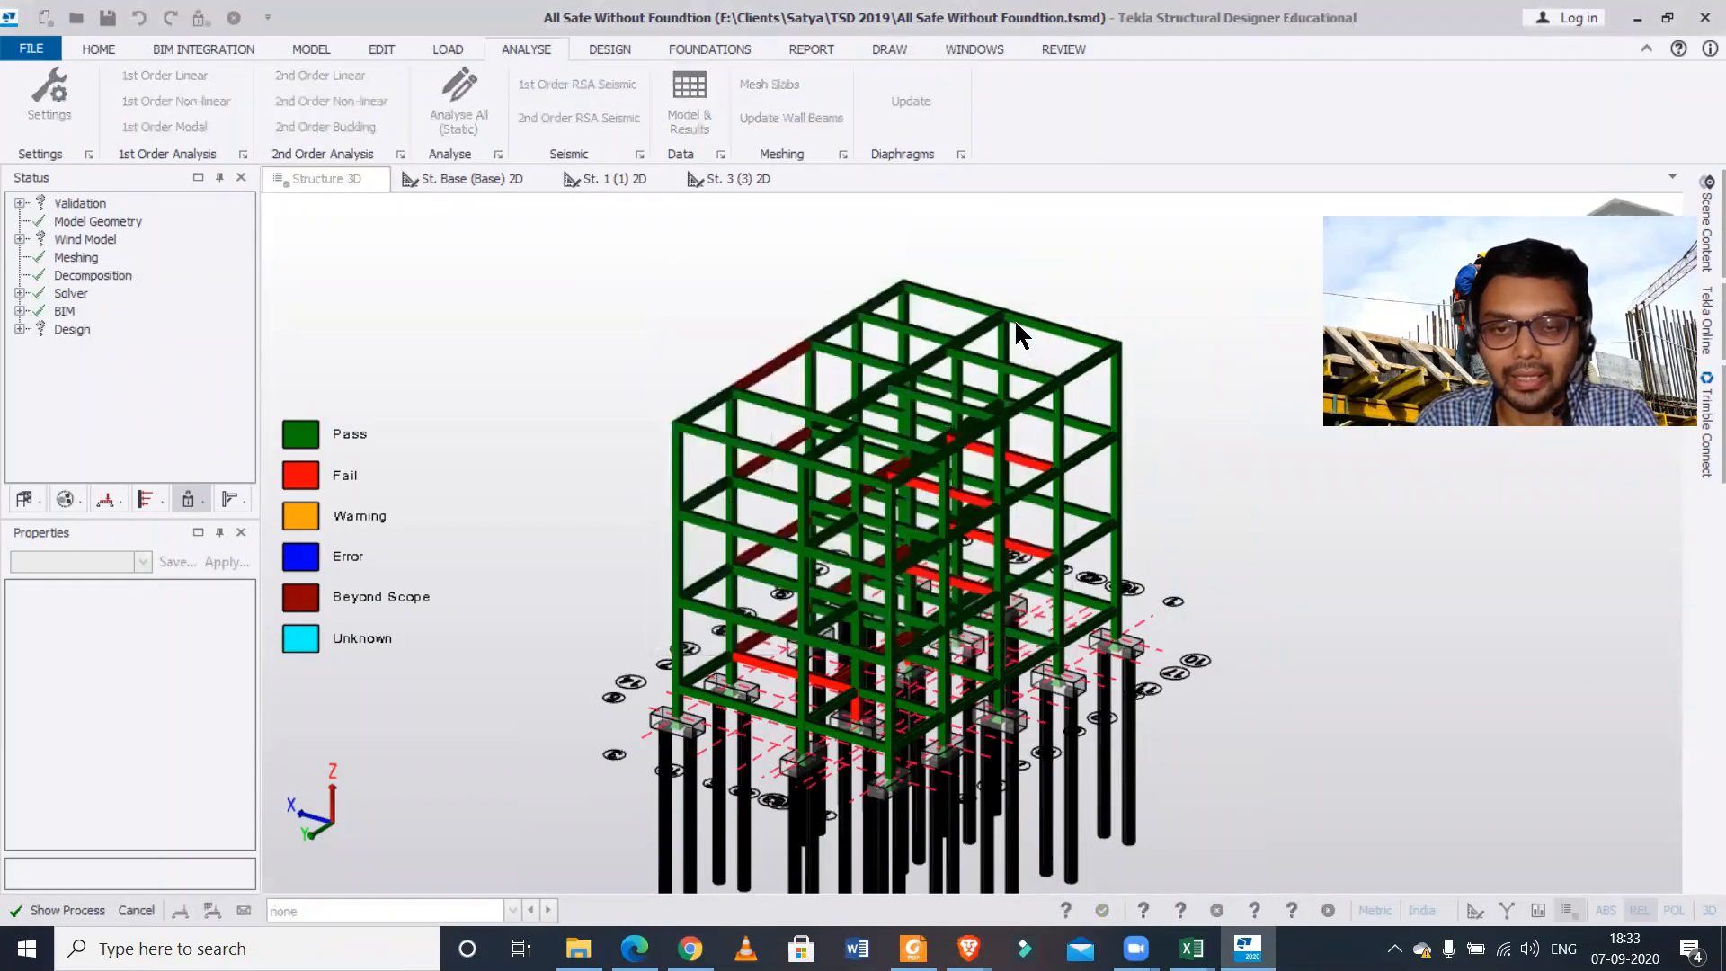
left_click(1063, 49)
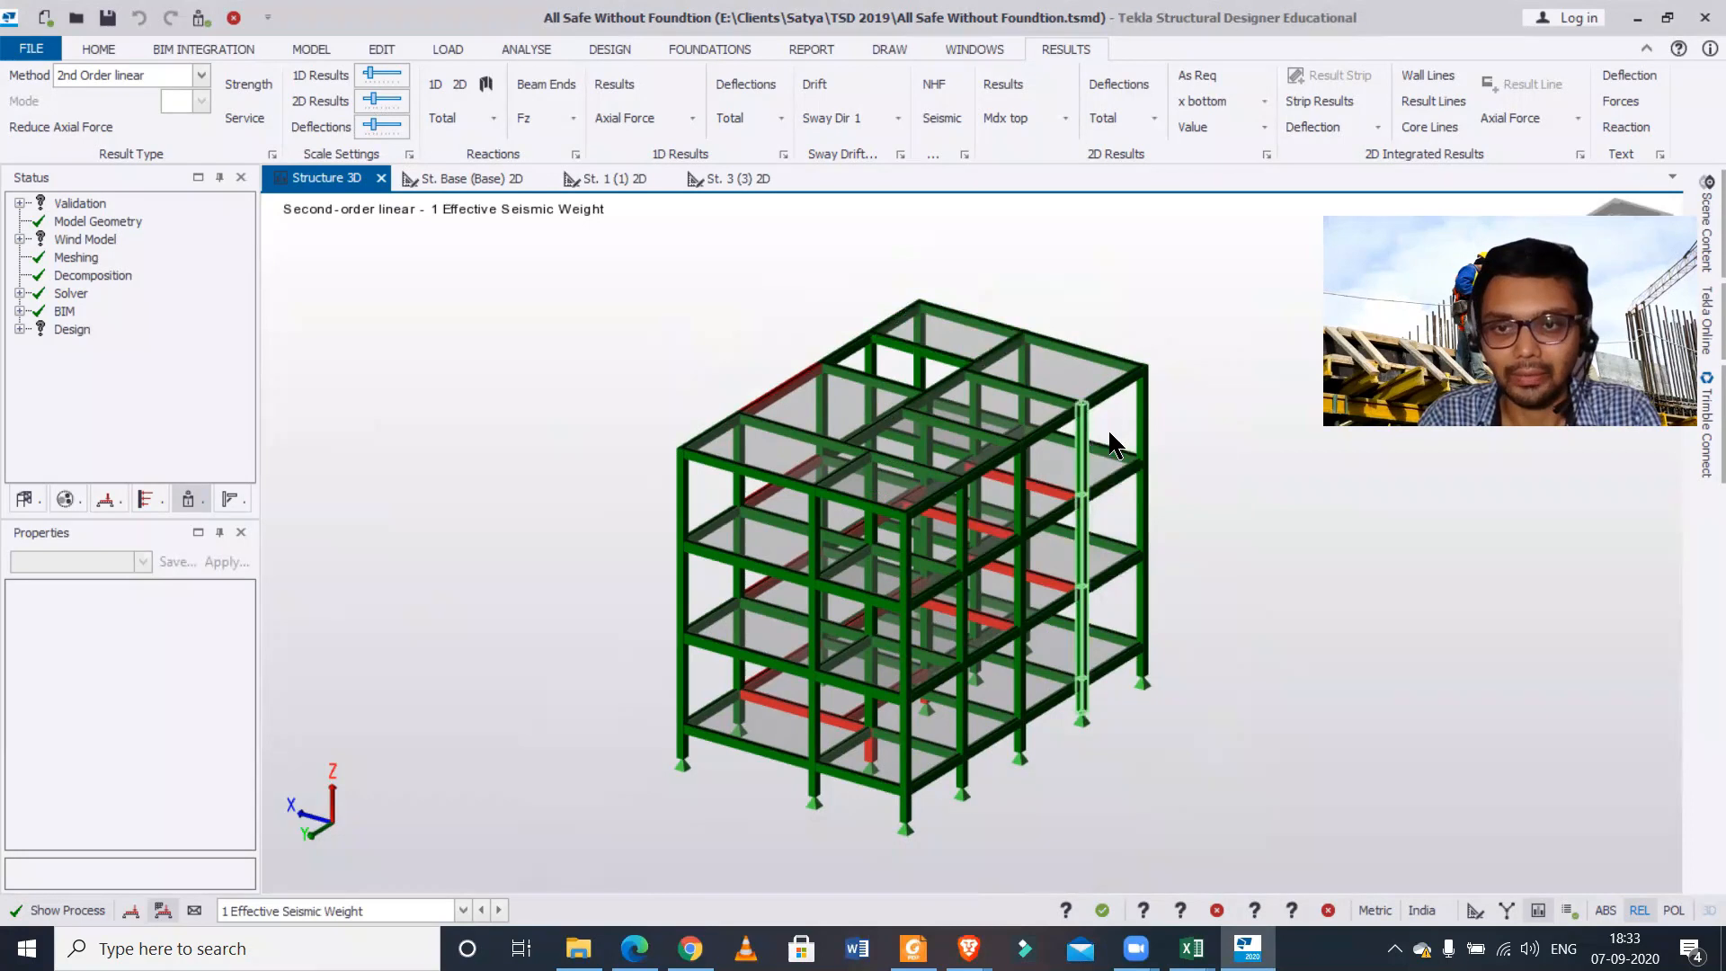
Display 2D Shear Major force diagrams on the members, labelled with force values
left_click_drag(1111, 440, 1258, 517)
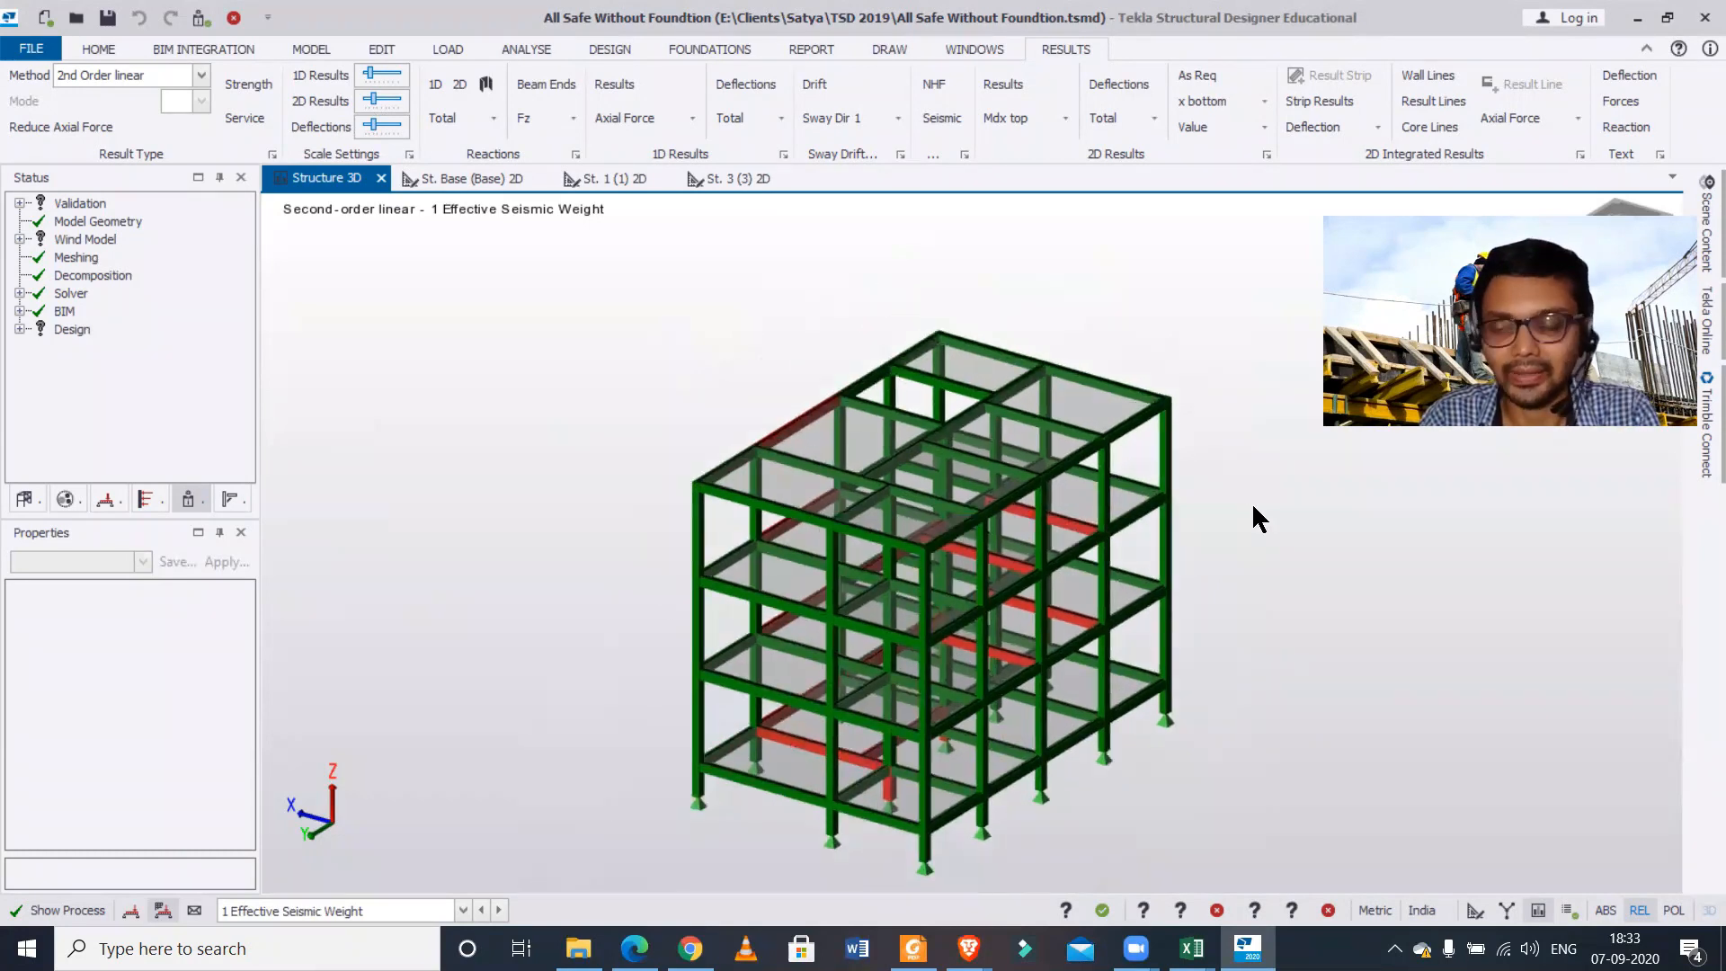
mouse_move(1317, 445)
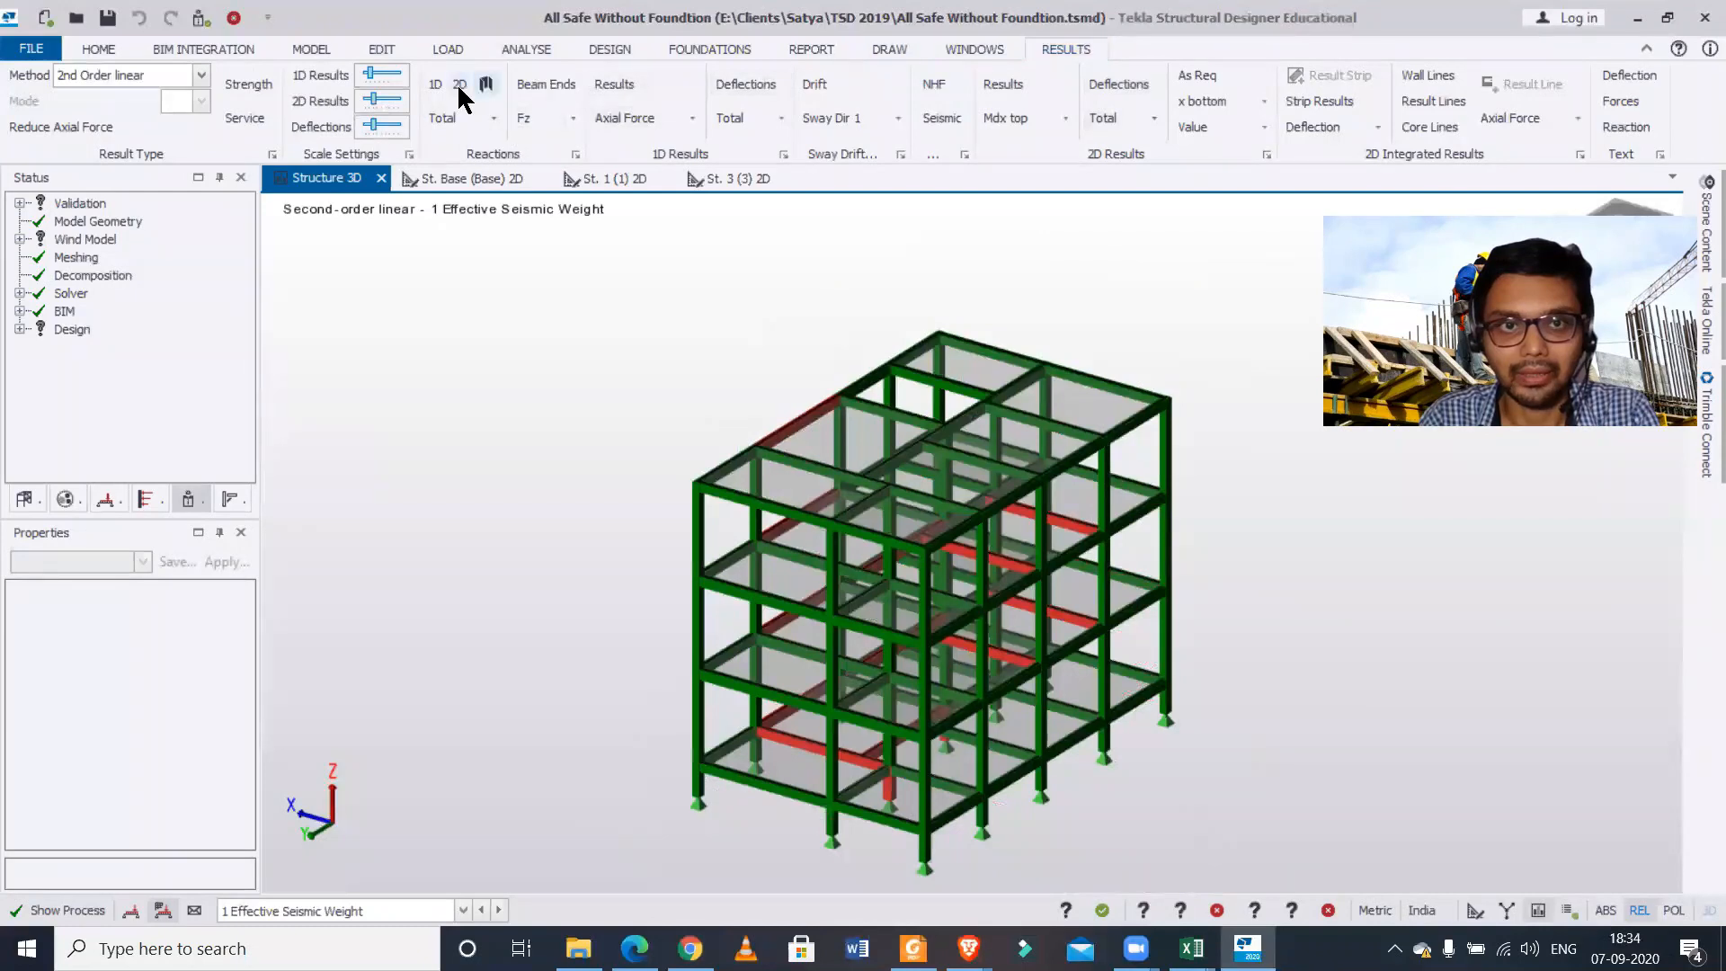
left_click(459, 85)
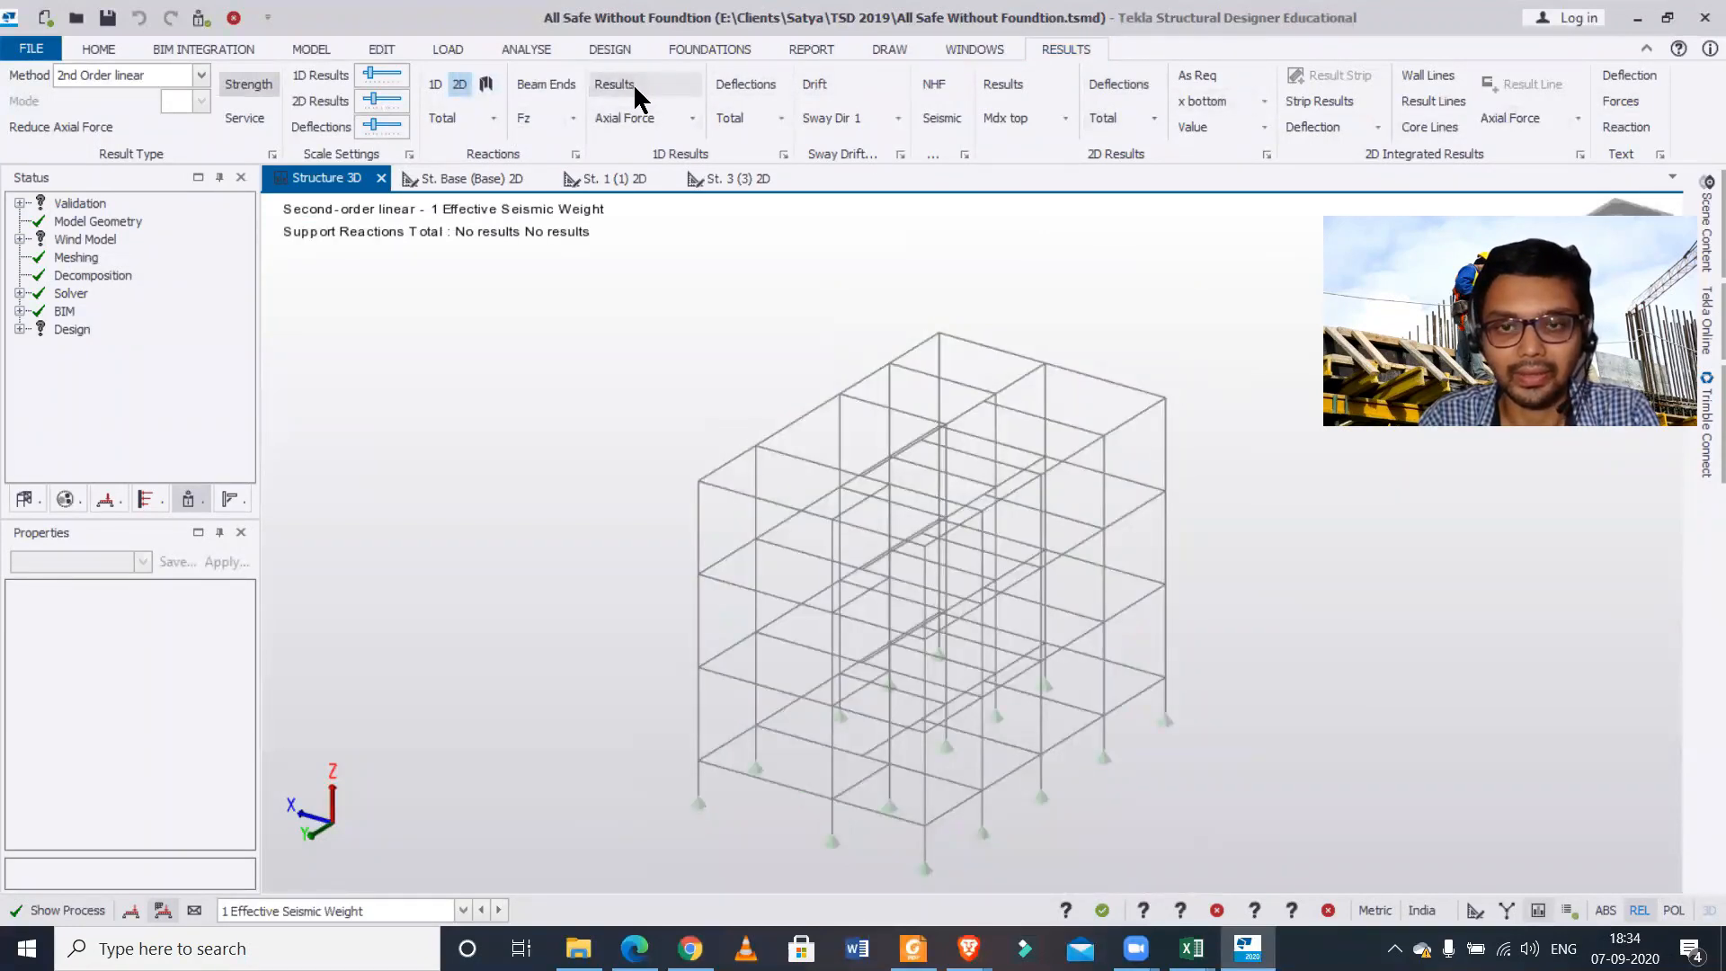
left_click(624, 119)
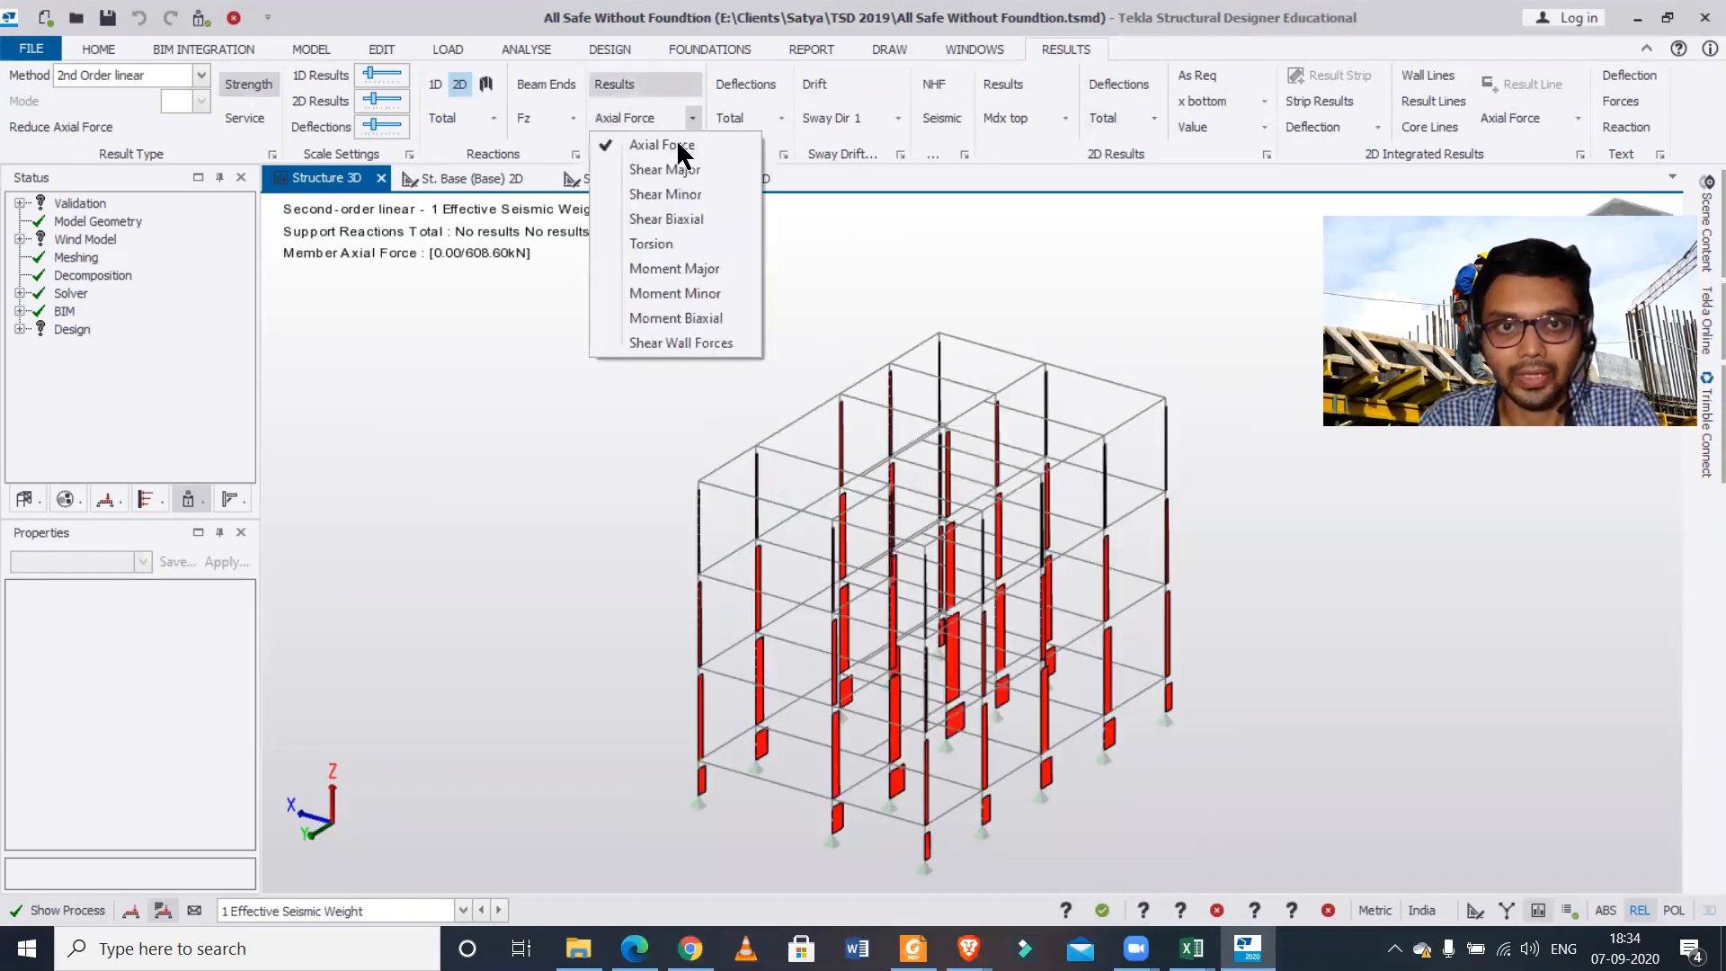
left_click(665, 169)
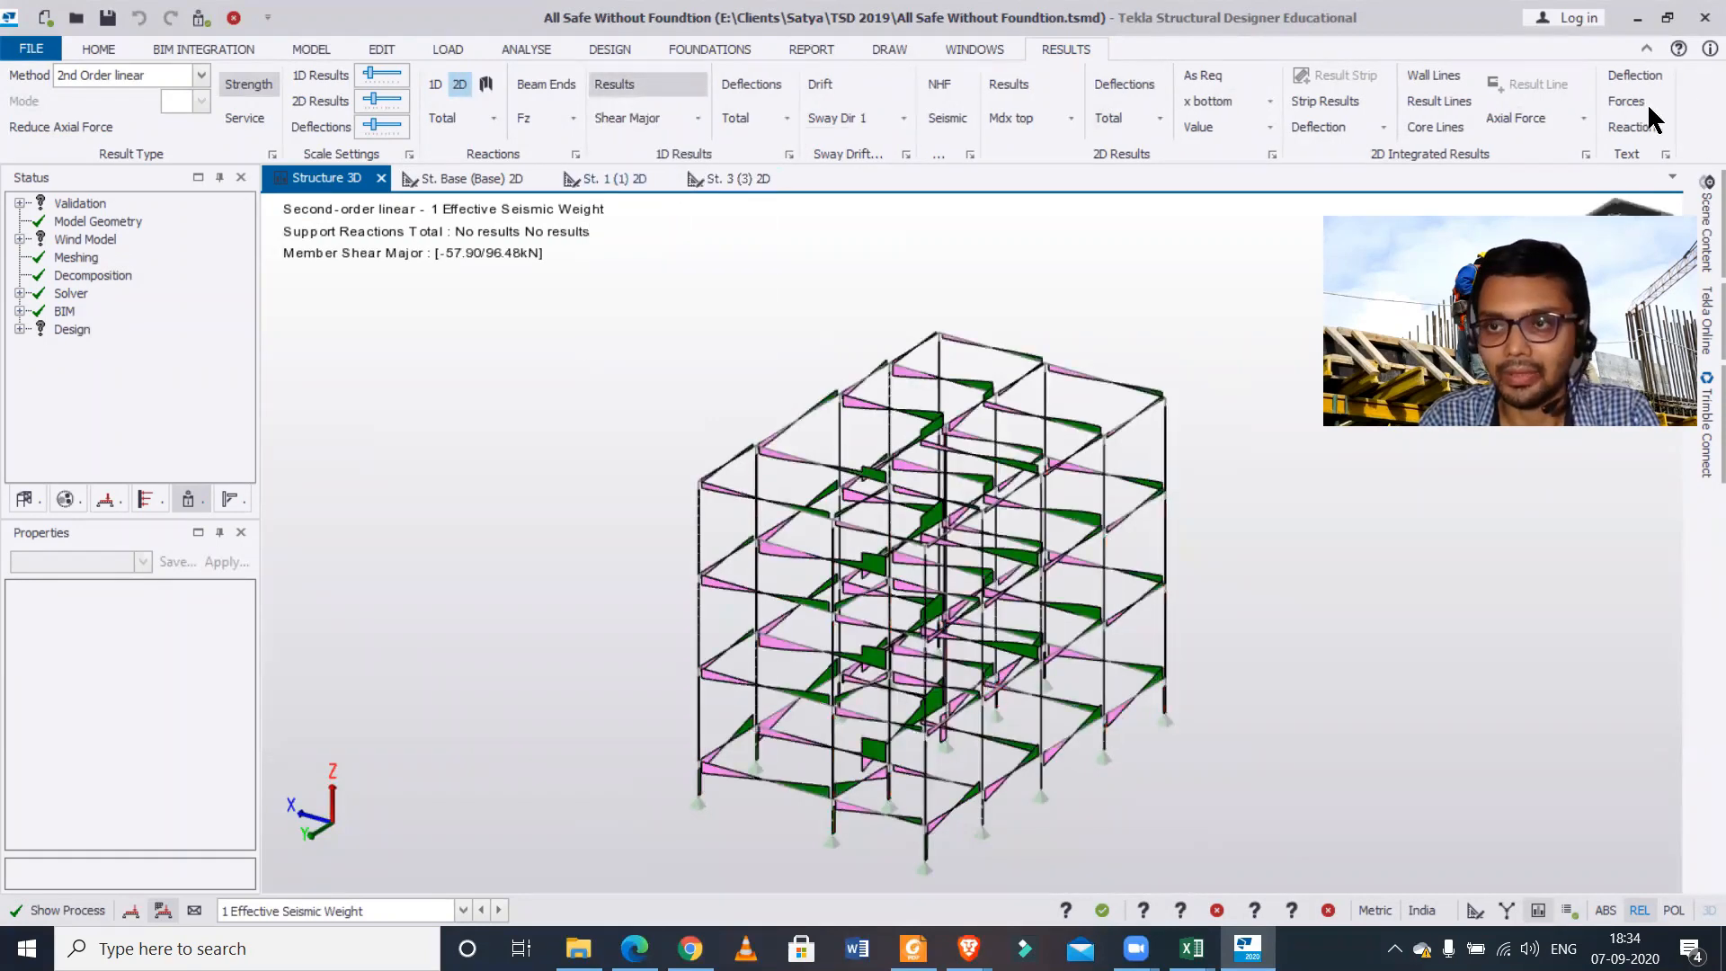
left_click(1626, 101)
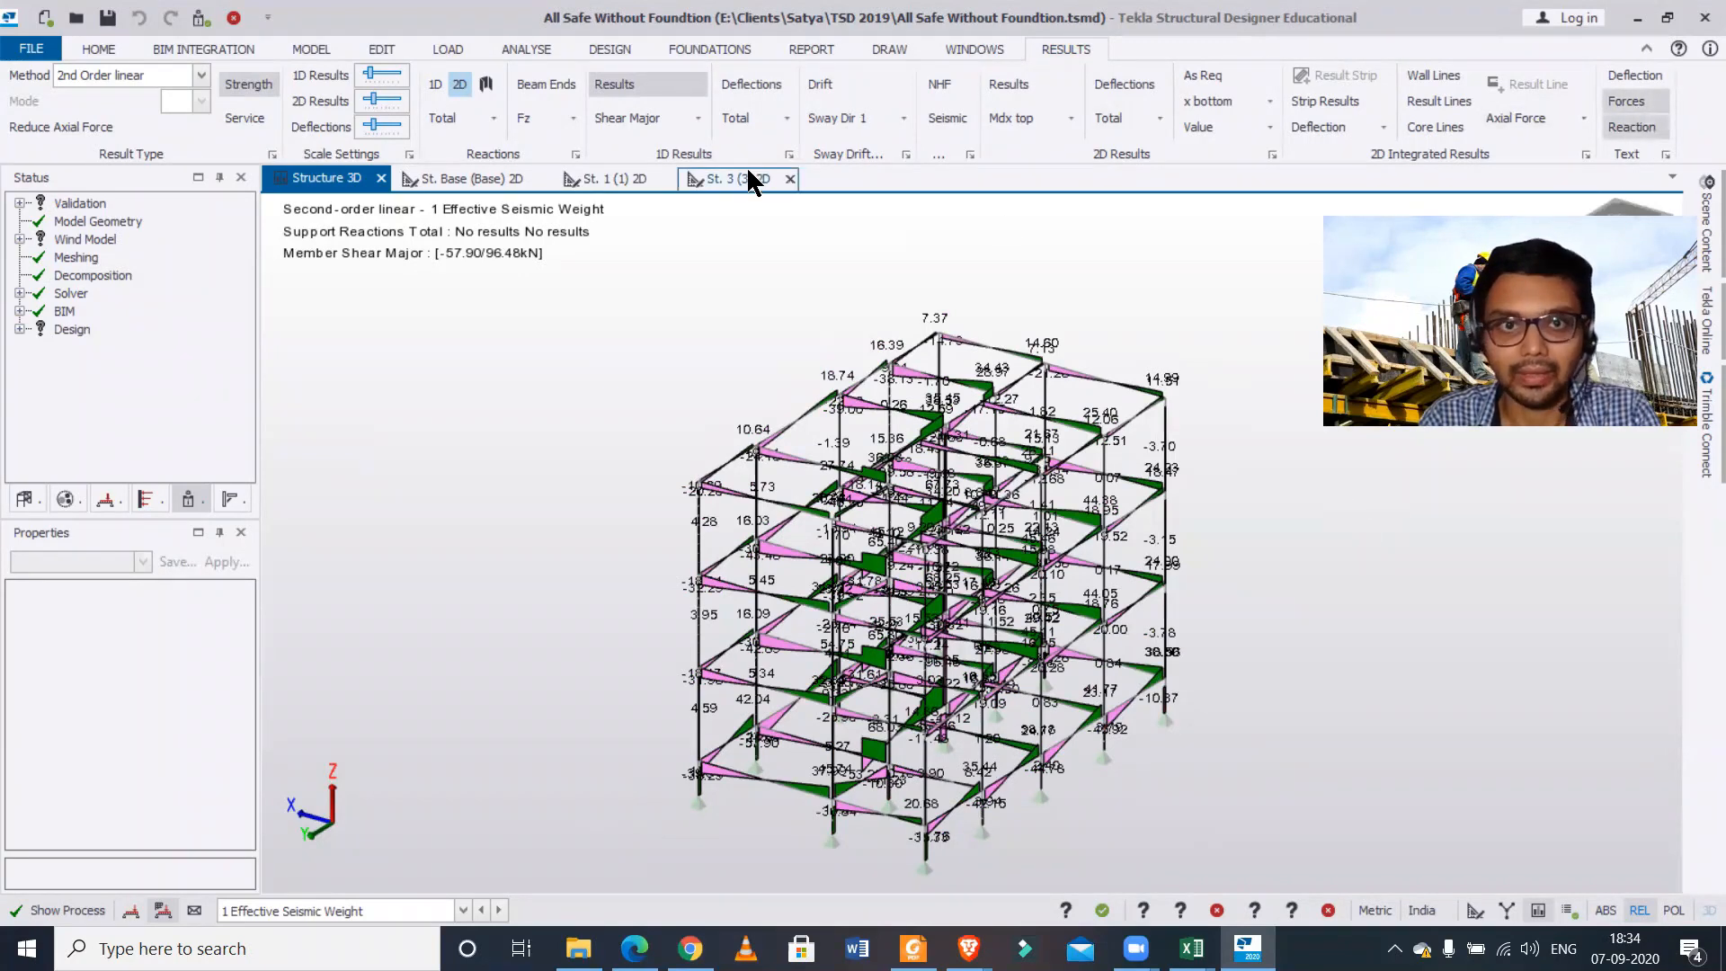
Review Shear Minor then Moment Minor diagrams with values, heading toward Moment Major
left_click(698, 119)
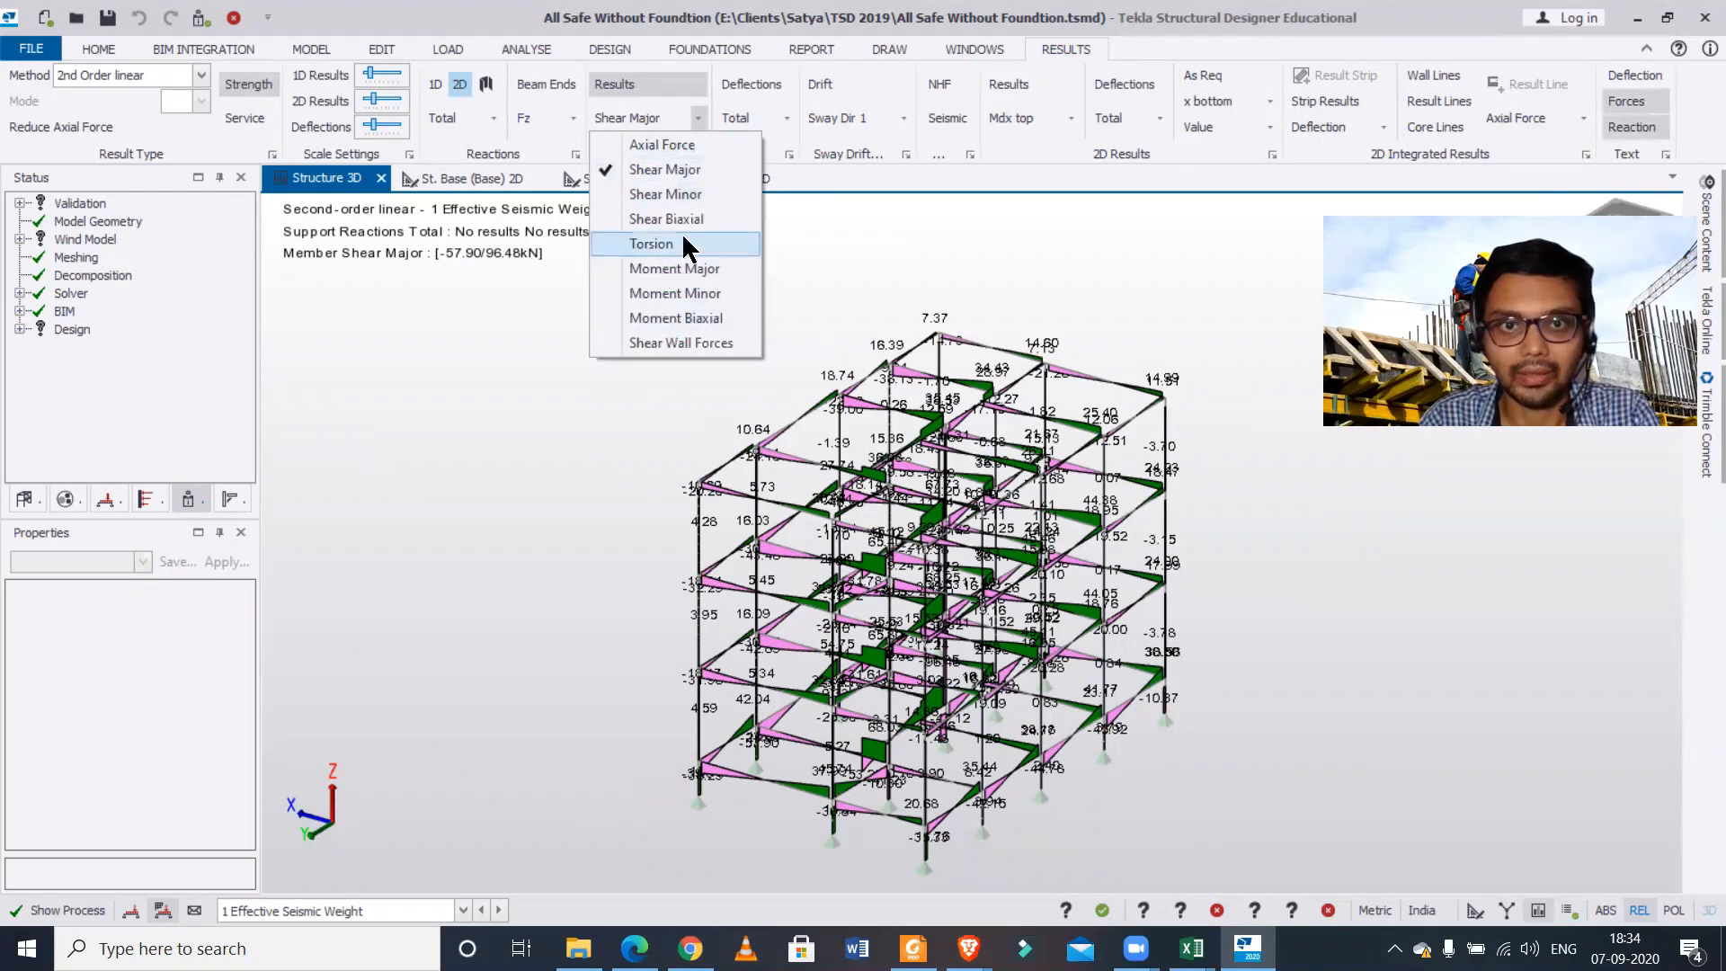
left_click(665, 195)
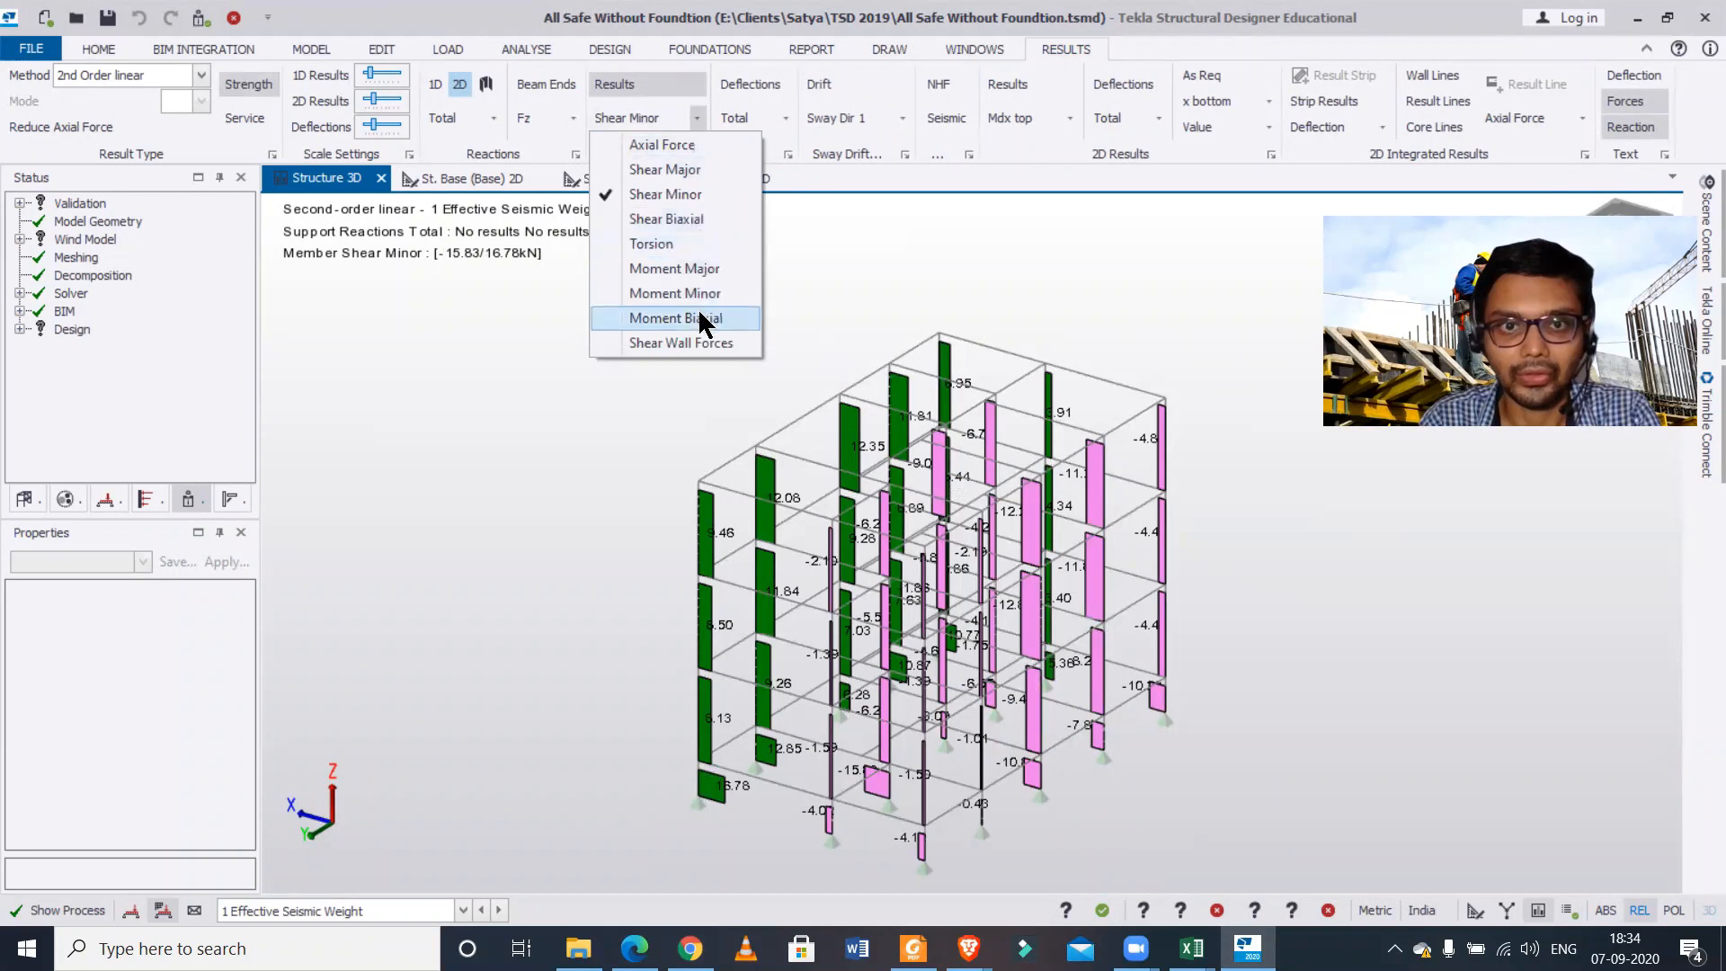
left_click(674, 293)
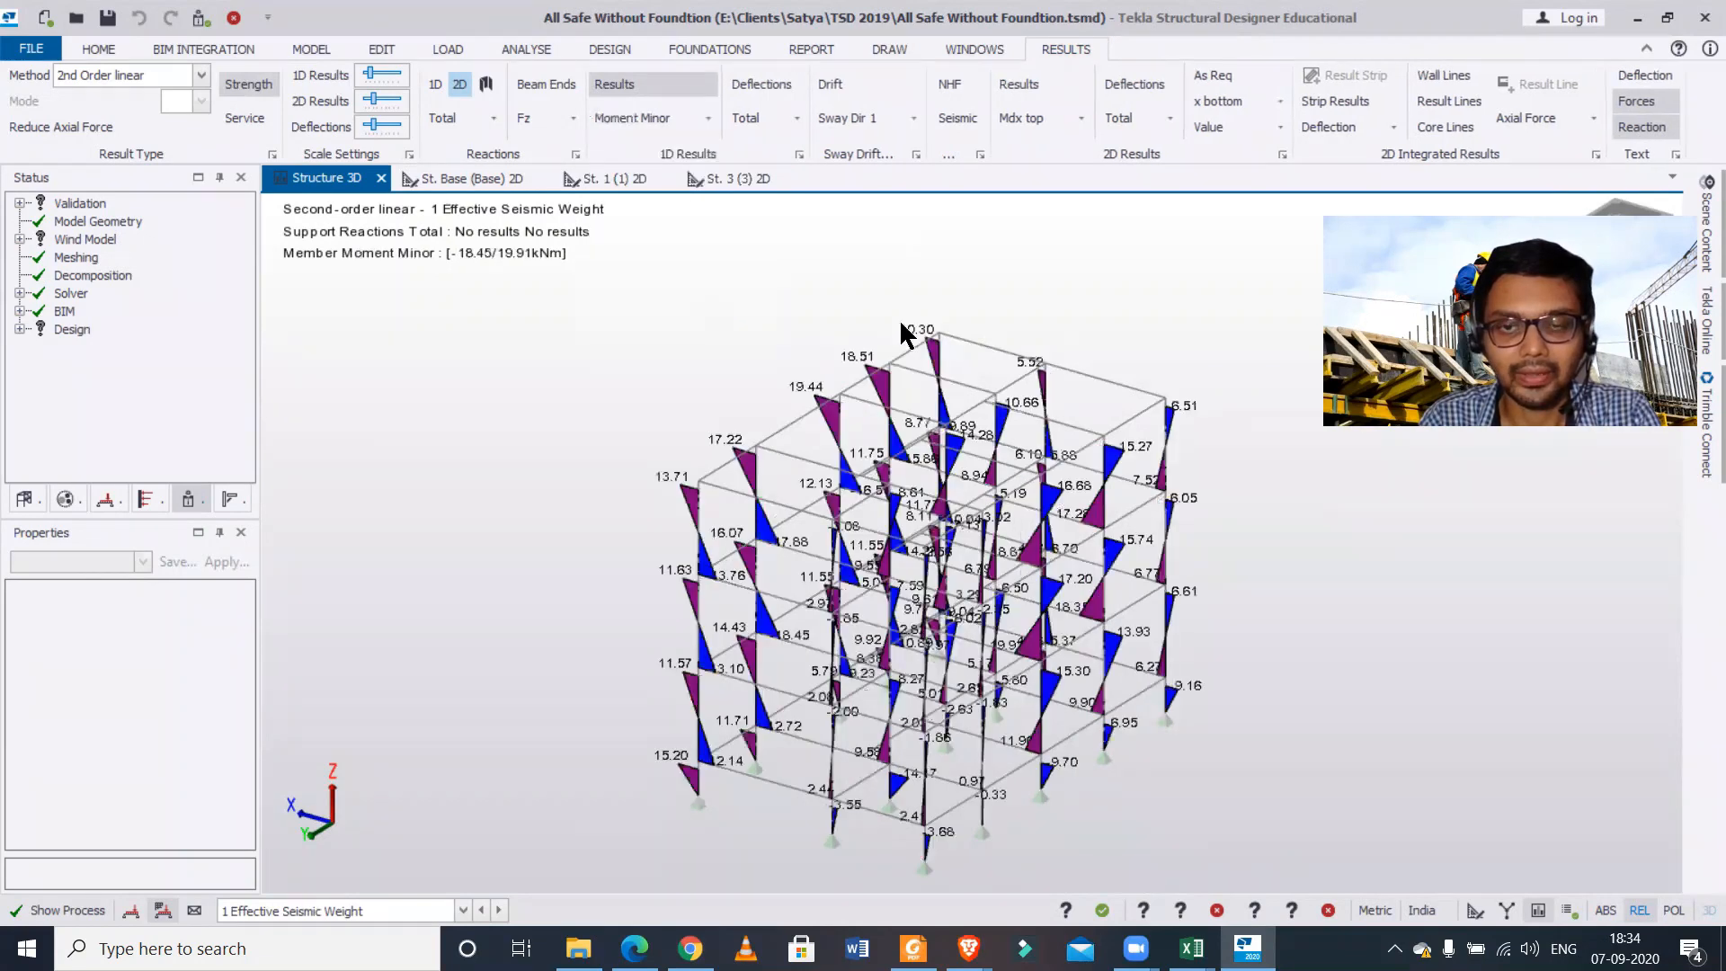
left_click(708, 119)
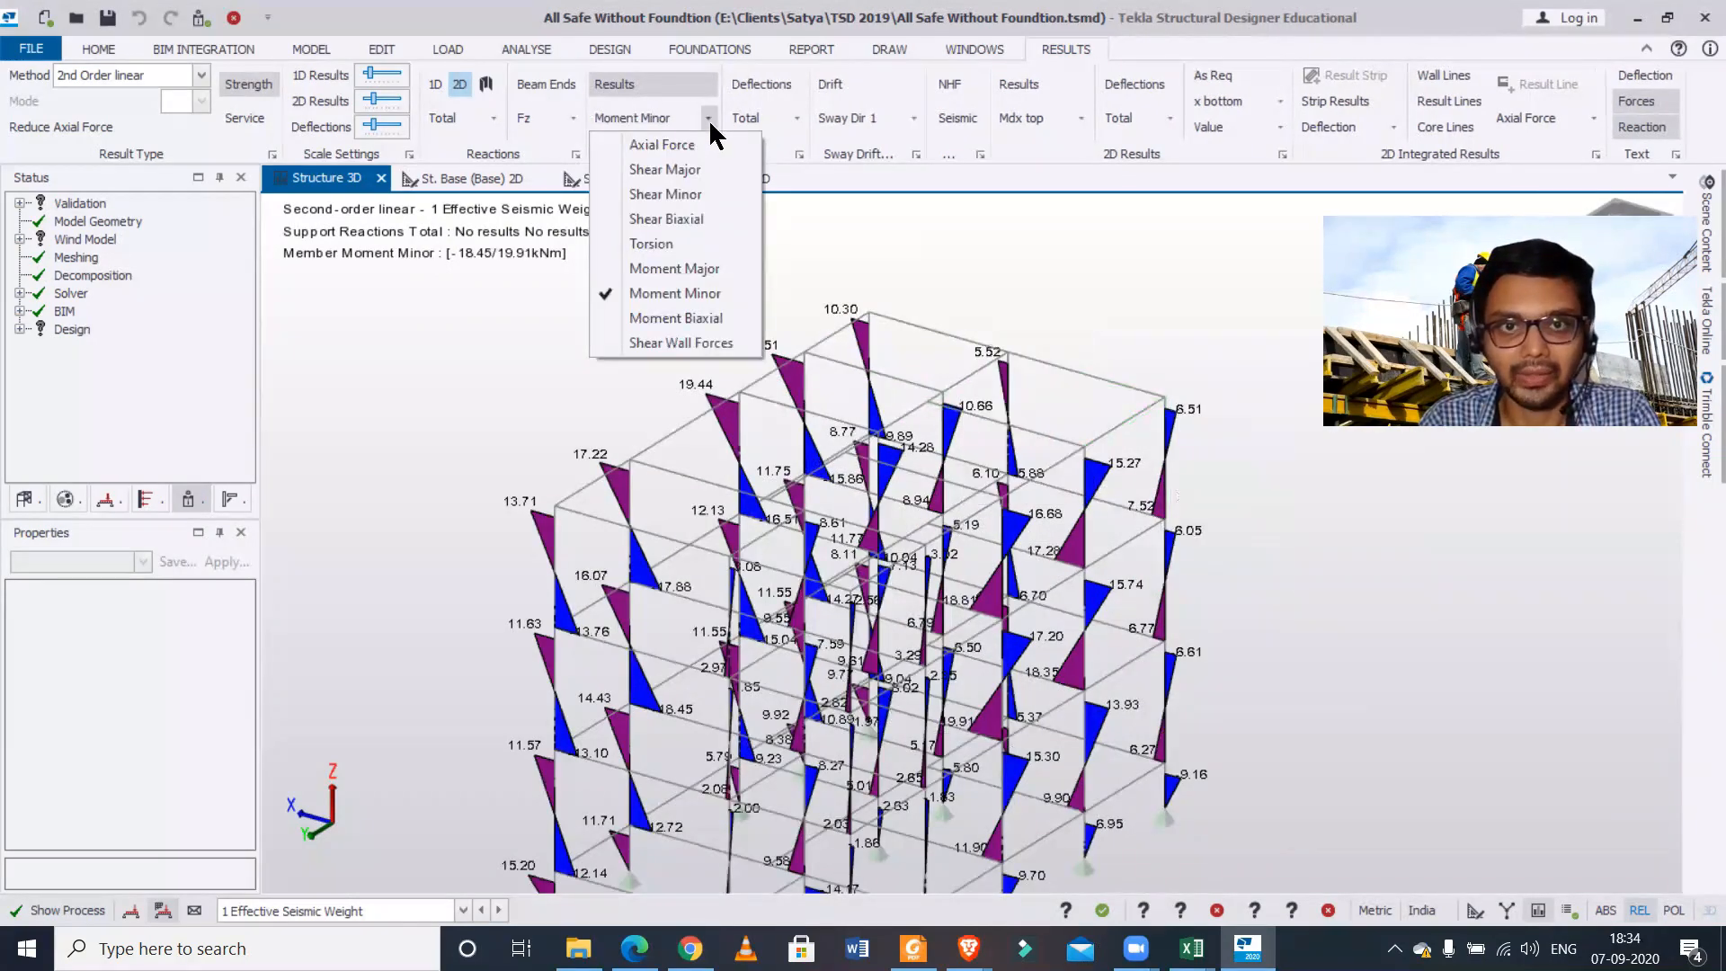
mouse_move(674, 293)
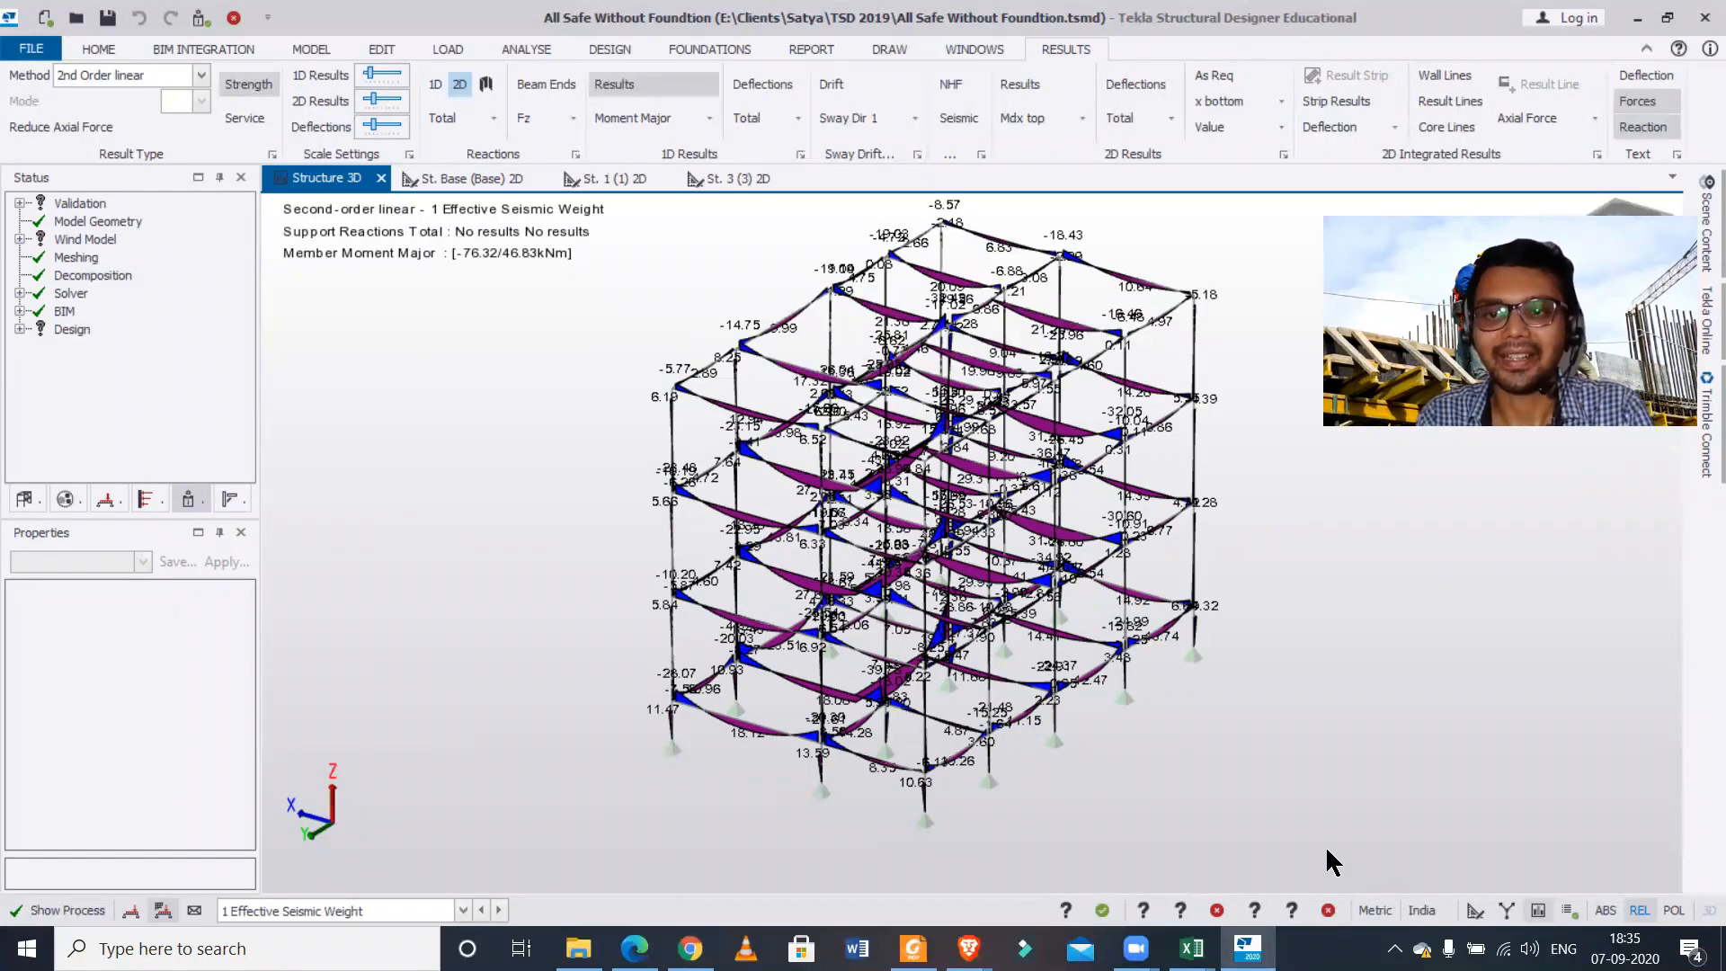
mouse_move(1324, 865)
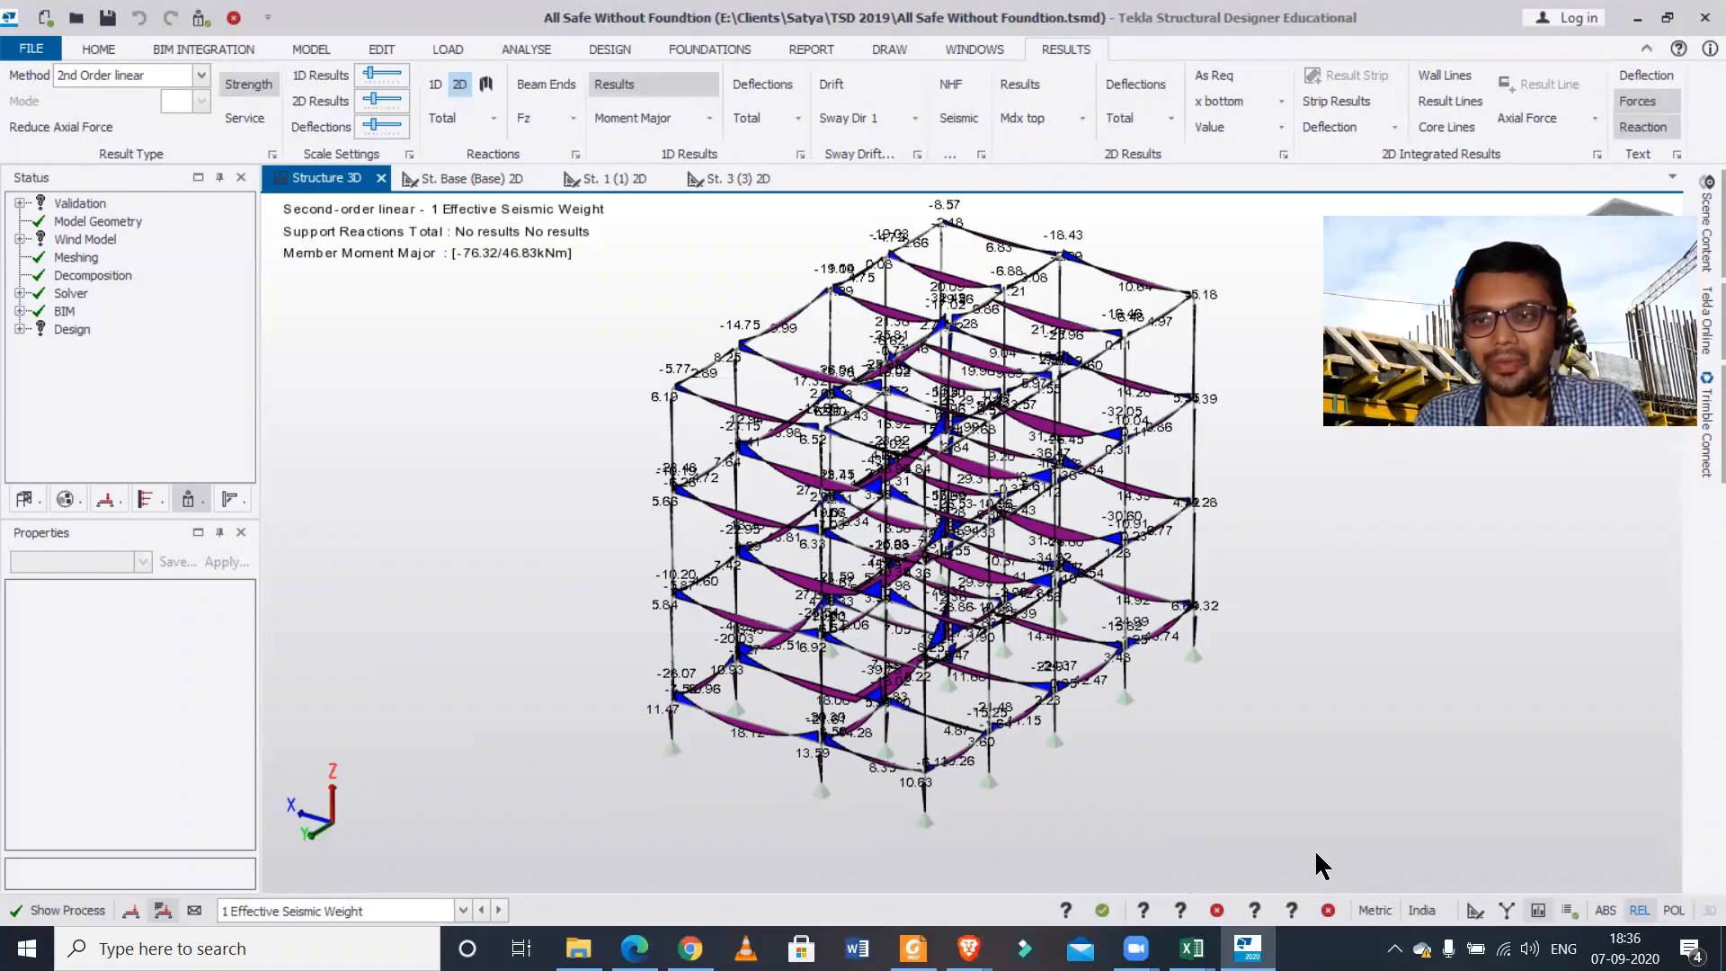